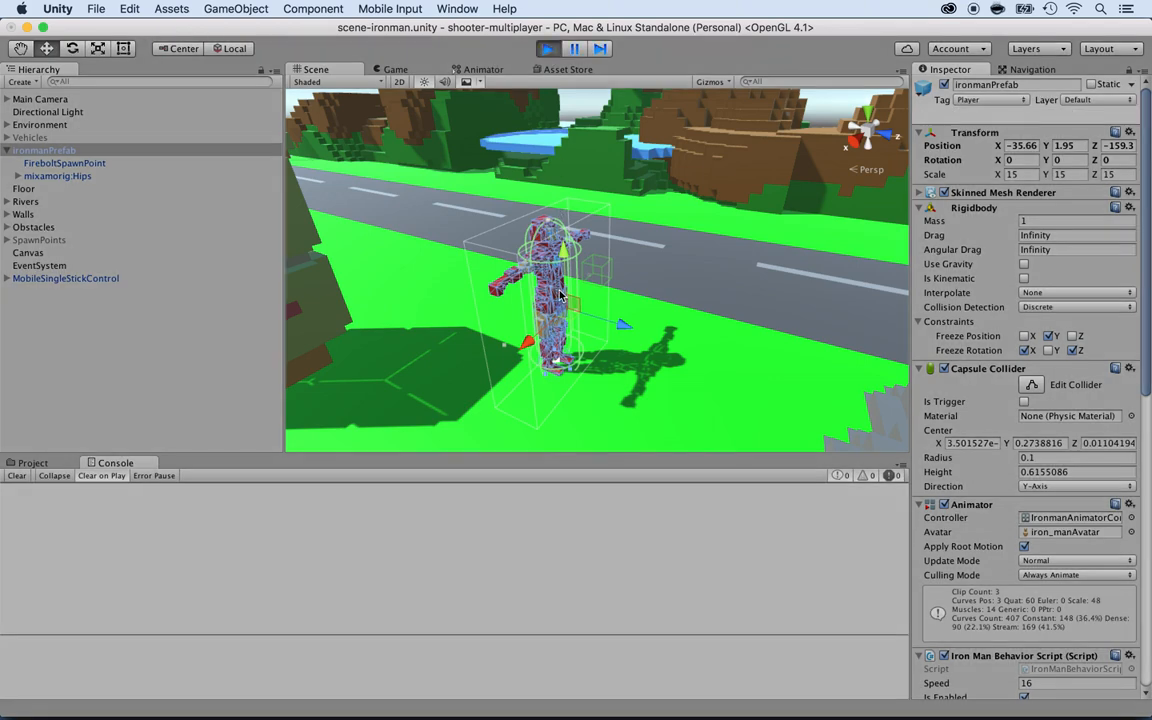
- Exit Play mode with ironmanPrefab still selected in the Hierarchy
{"action": "left_click", "coordinate": [395, 69]}
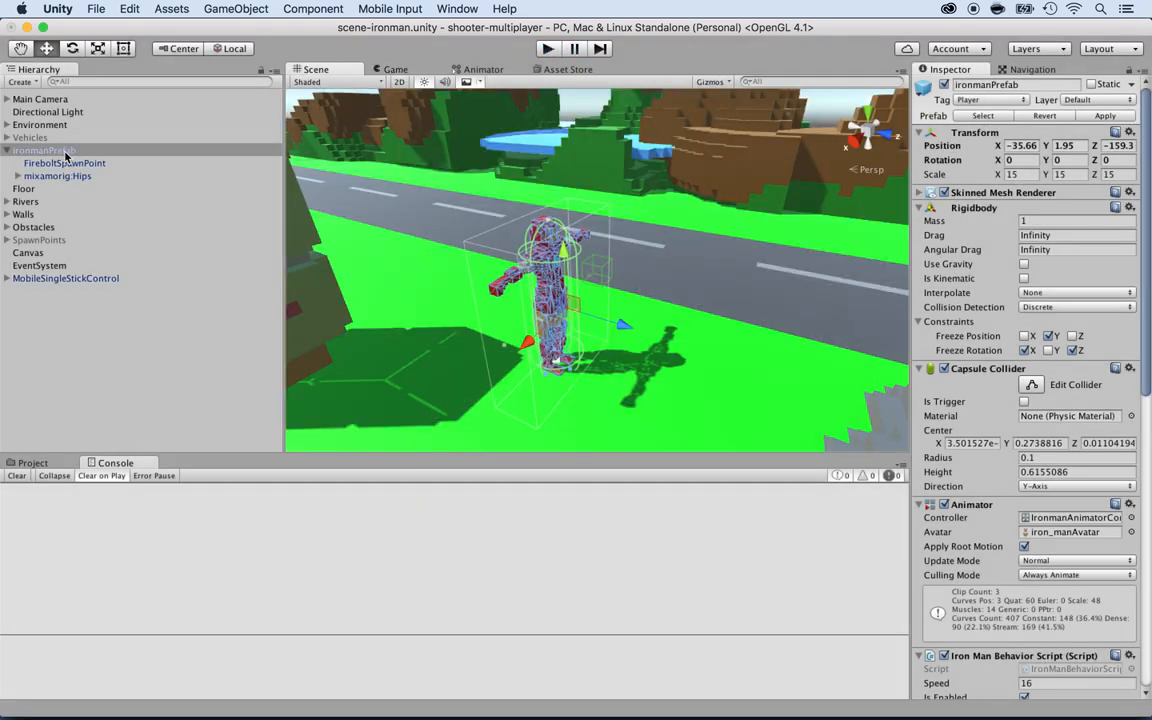
{"action": "mouse_move", "coordinate": [68, 158]}
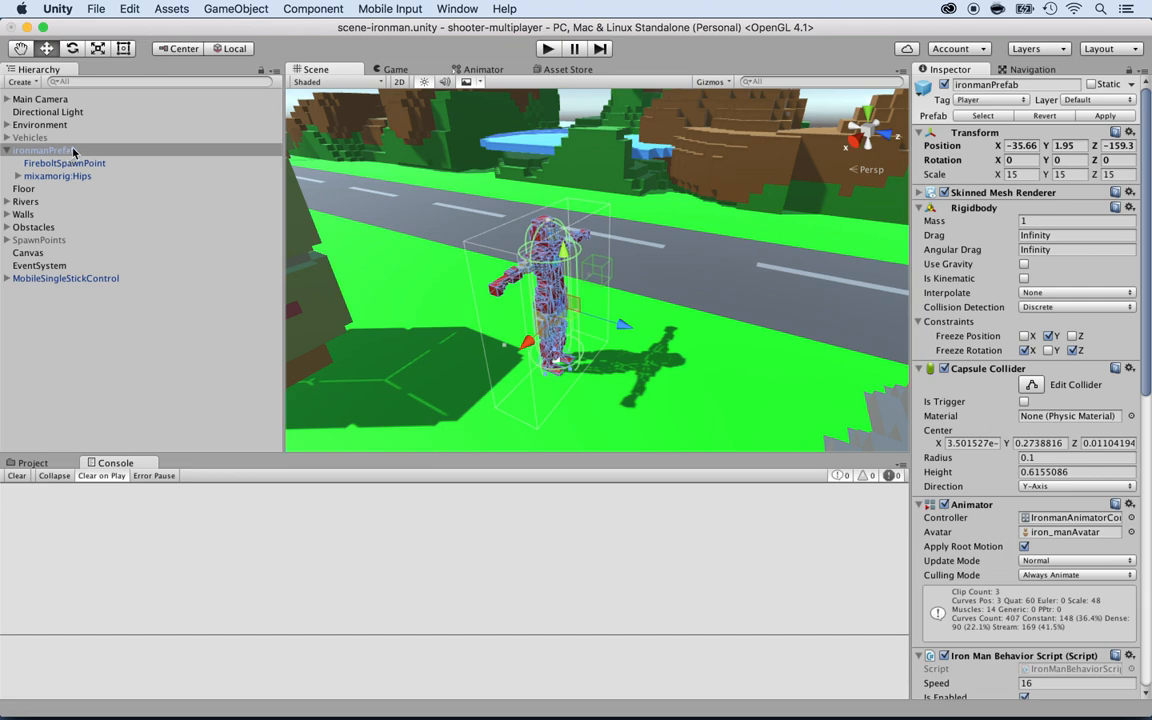
{"action": "mouse_move", "coordinate": [72, 152]}
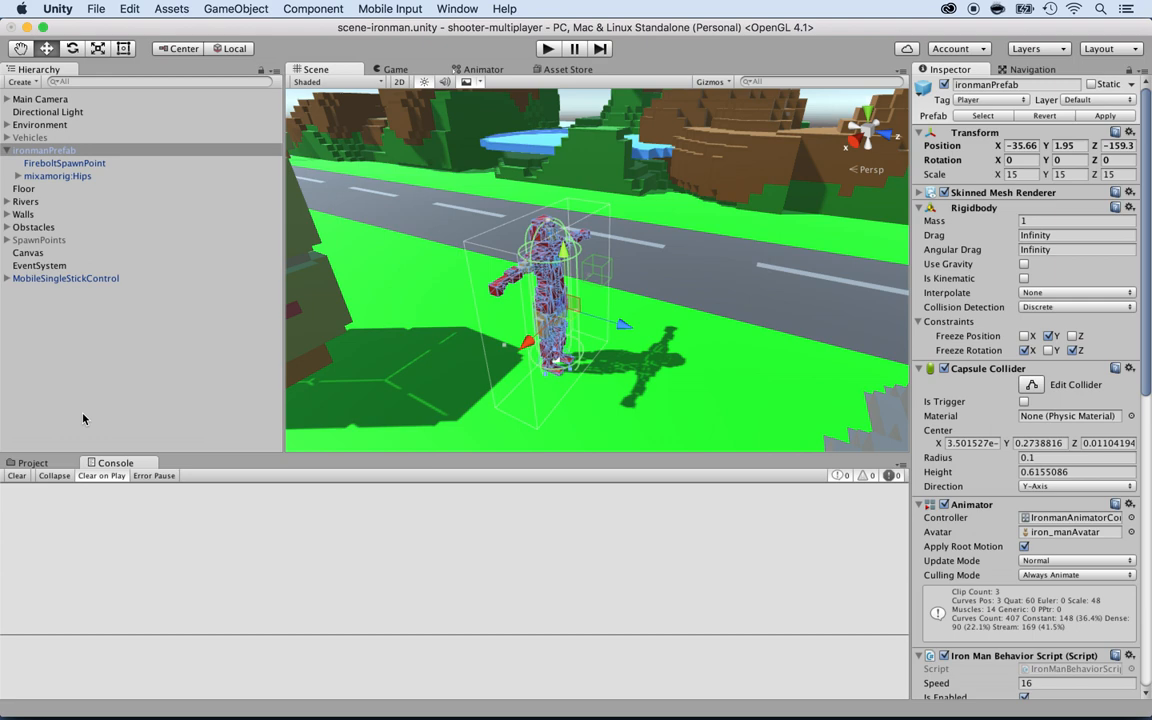
{"action": "mouse_move", "coordinate": [953, 419]}
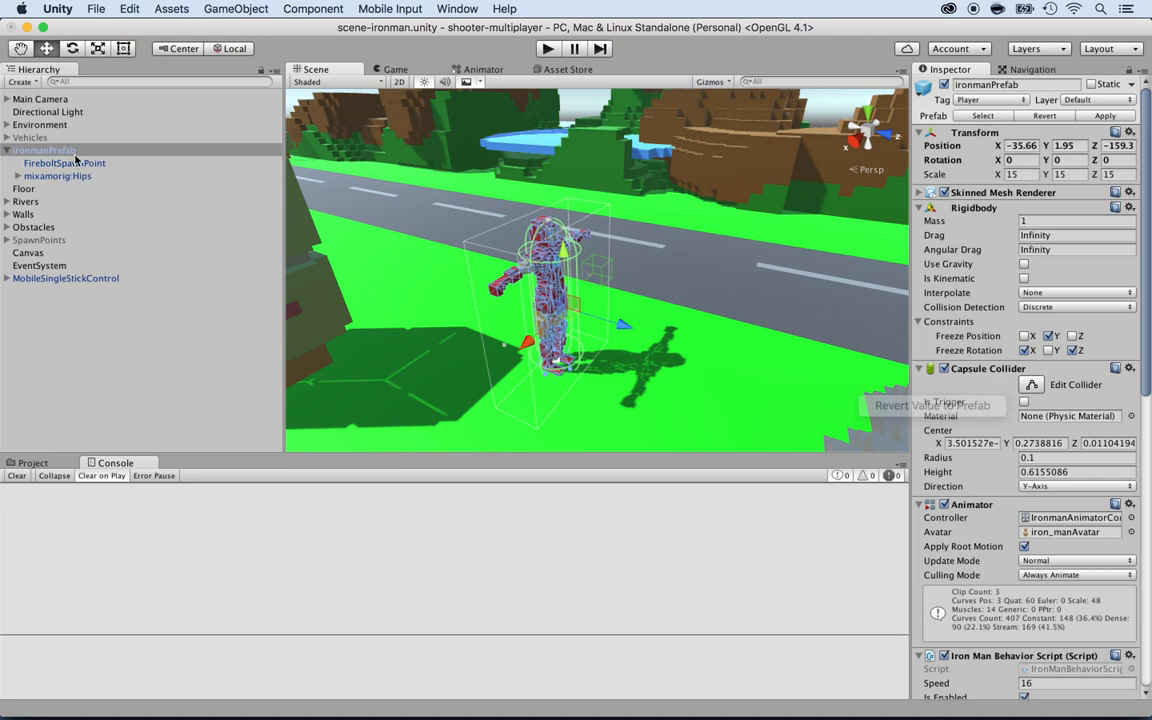
- Expand the iron-man material component to reveal its striped palette Albedo texture
{"action": "left_click", "coordinate": [1024, 264]}
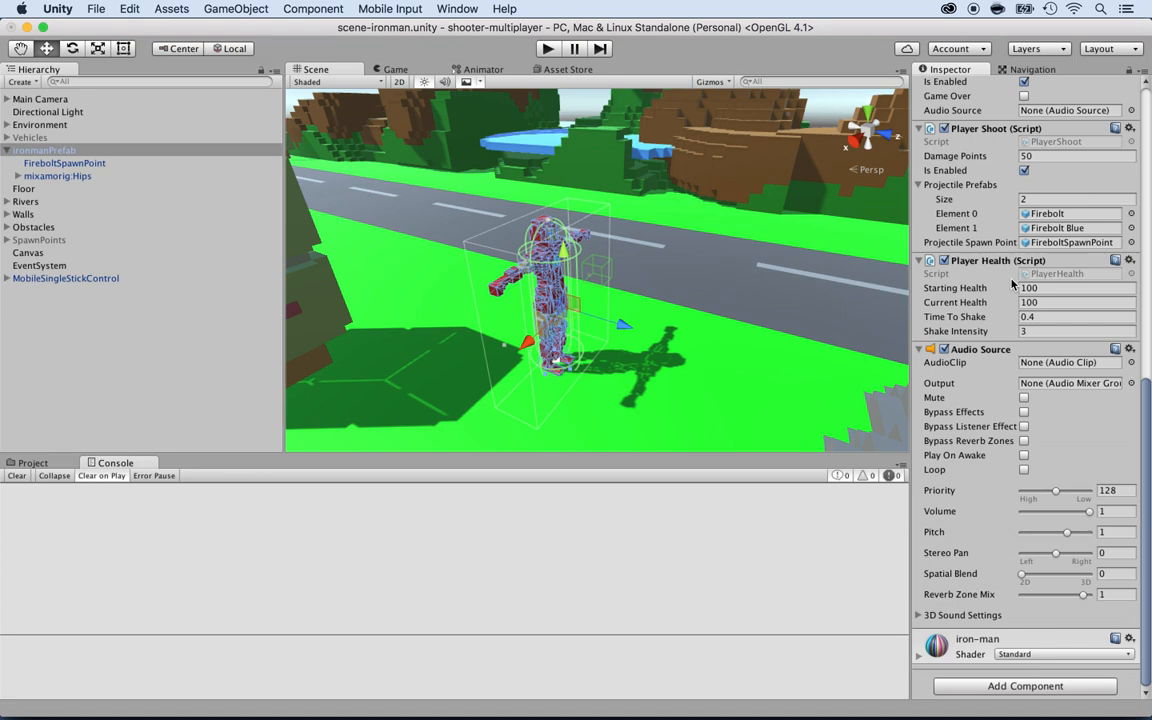
{"action": "mouse_move", "coordinate": [960, 638]}
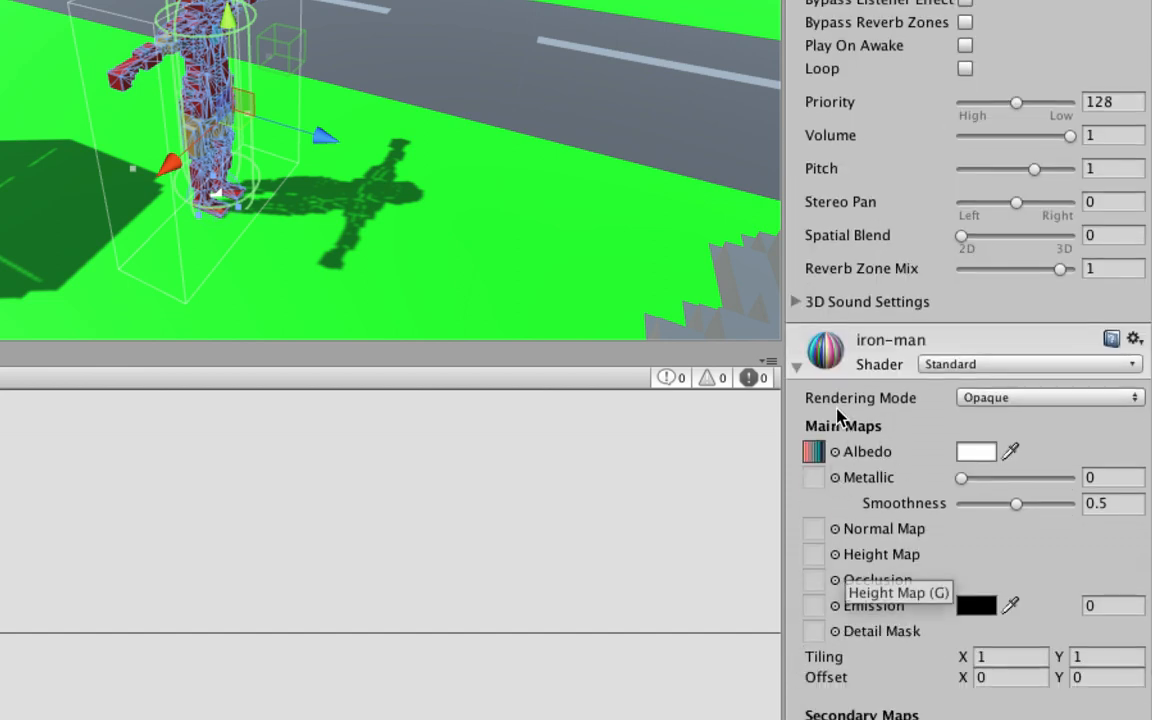
{"action": "mouse_move", "coordinate": [977, 365]}
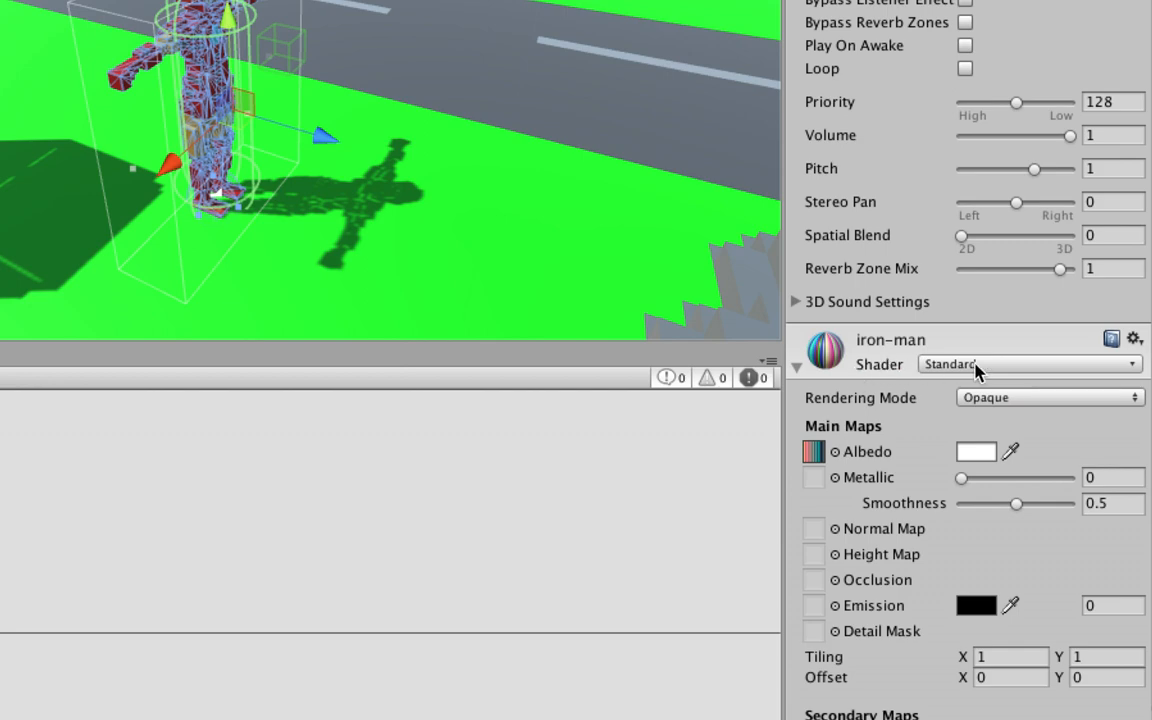
{"action": "mouse_move", "coordinate": [905, 390]}
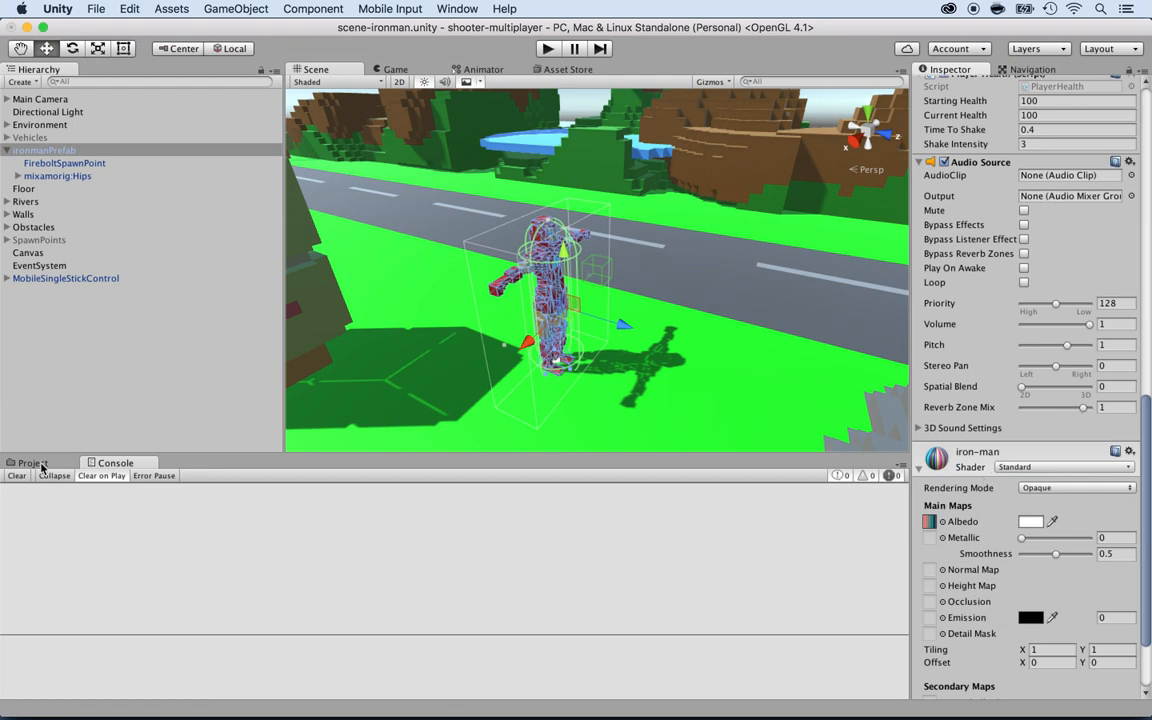
- Inspect the palette texture in iron_man.fbm, then the iron-man material in ironman/Materials
{"action": "left_click", "coordinate": [31, 462]}
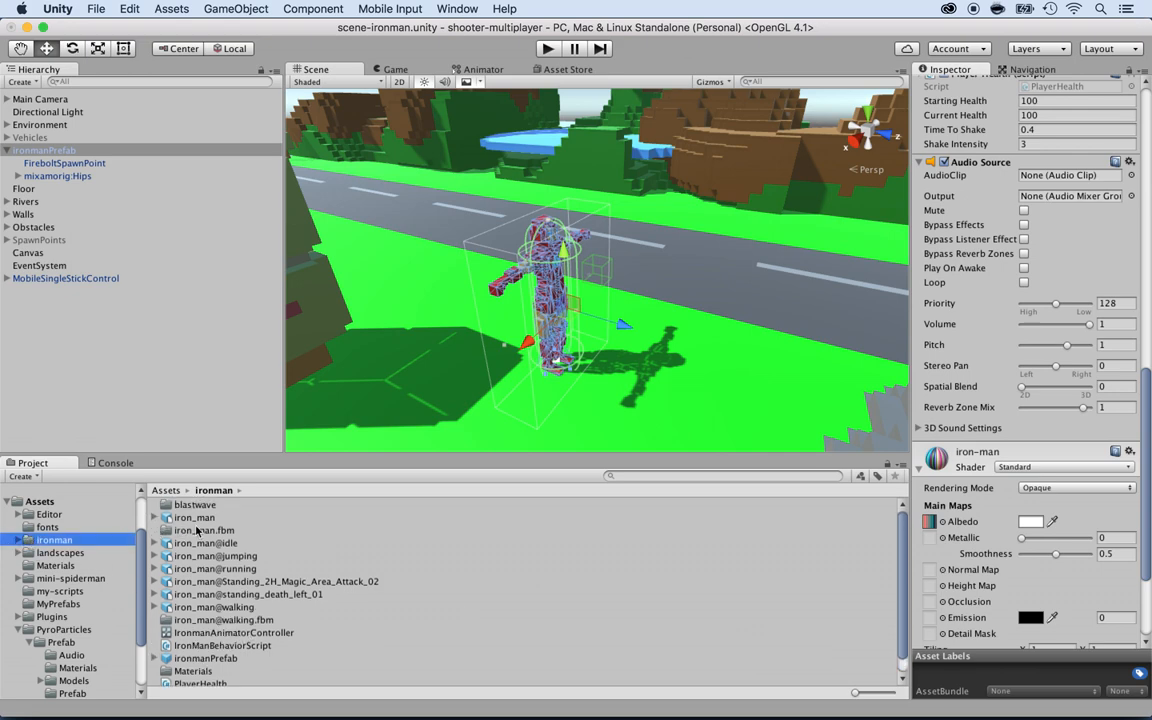
{"action": "left_click", "coordinate": [204, 530]}
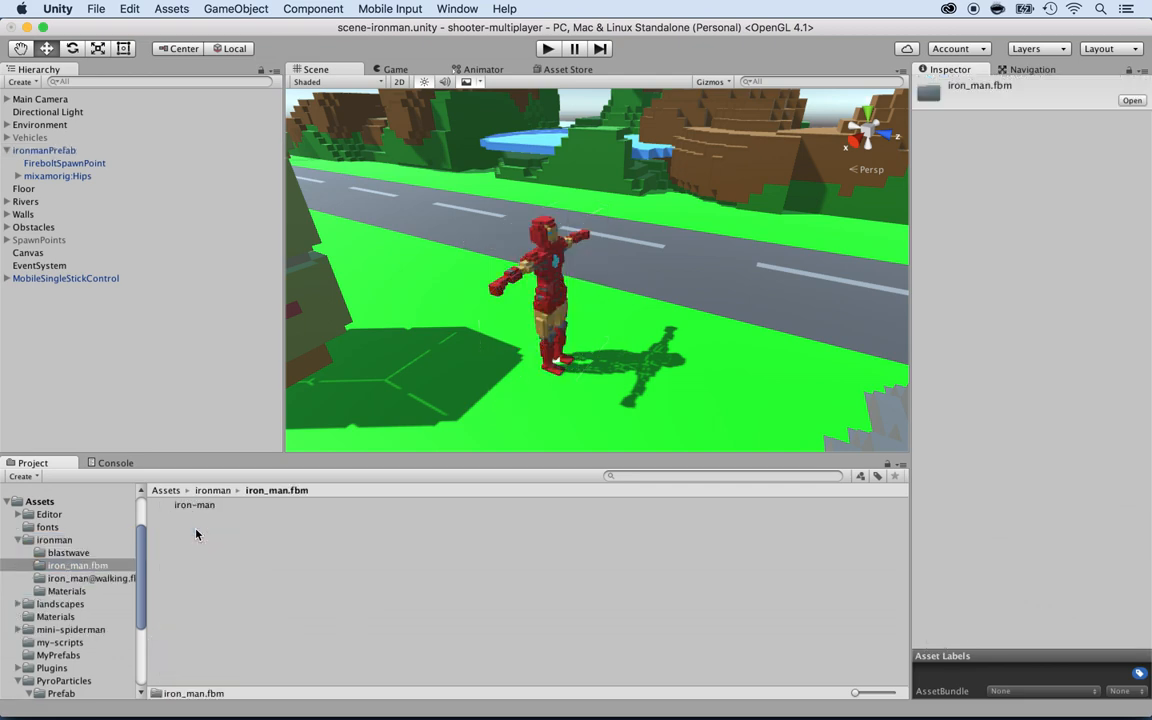
{"action": "left_click", "coordinate": [194, 504]}
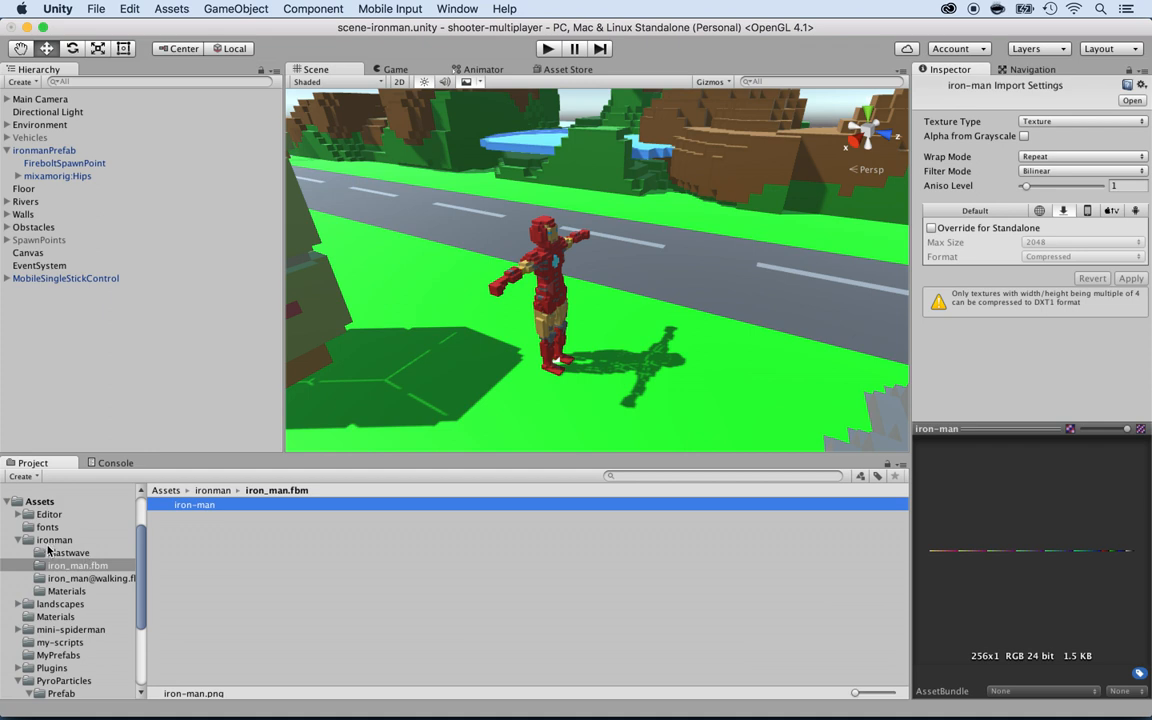
{"action": "left_click", "coordinate": [54, 539]}
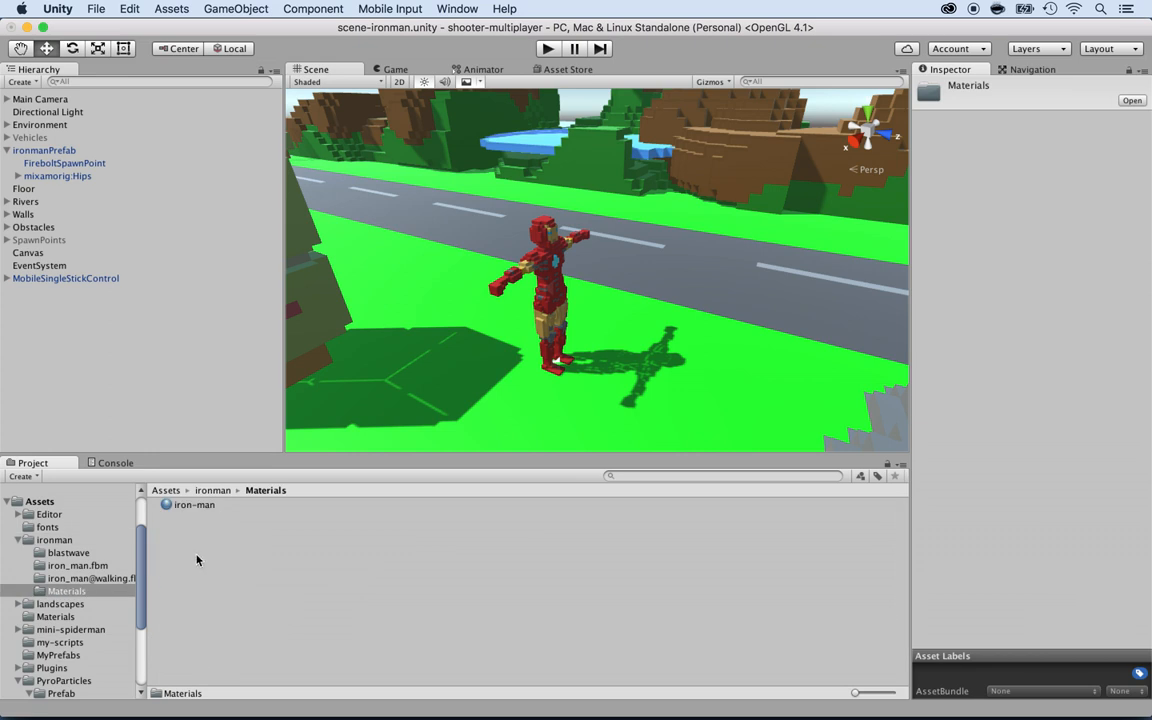
{"action": "left_click", "coordinate": [195, 504]}
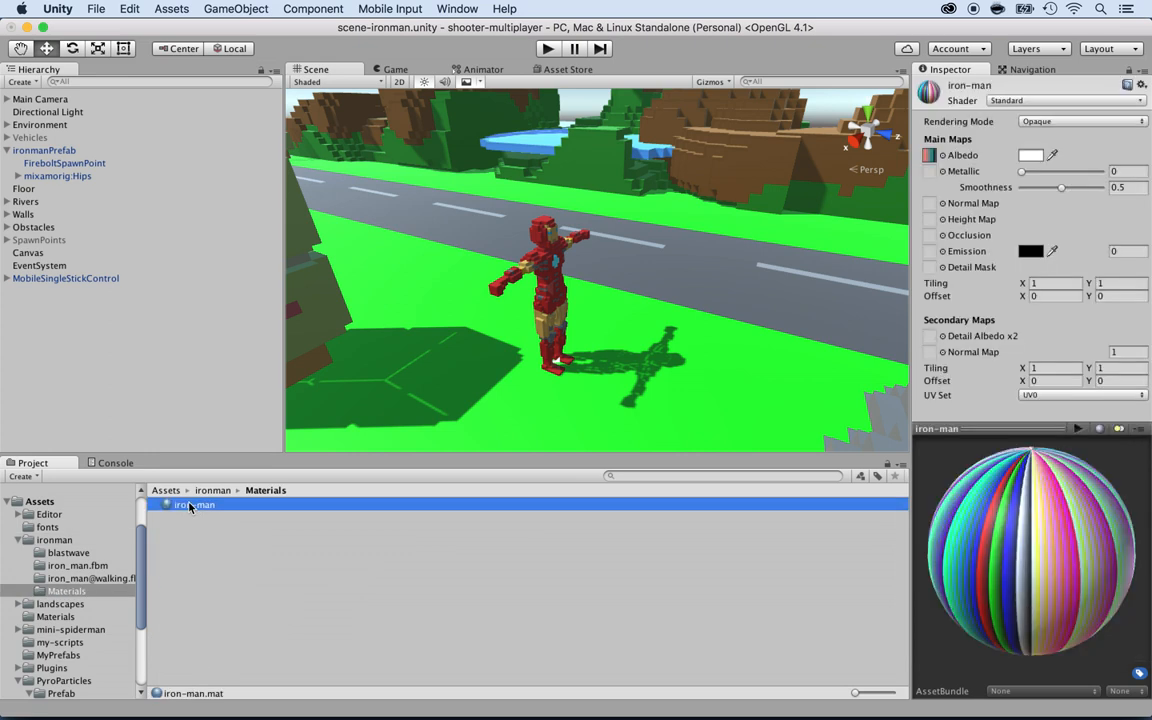
{"action": "mouse_move", "coordinate": [1014, 574]}
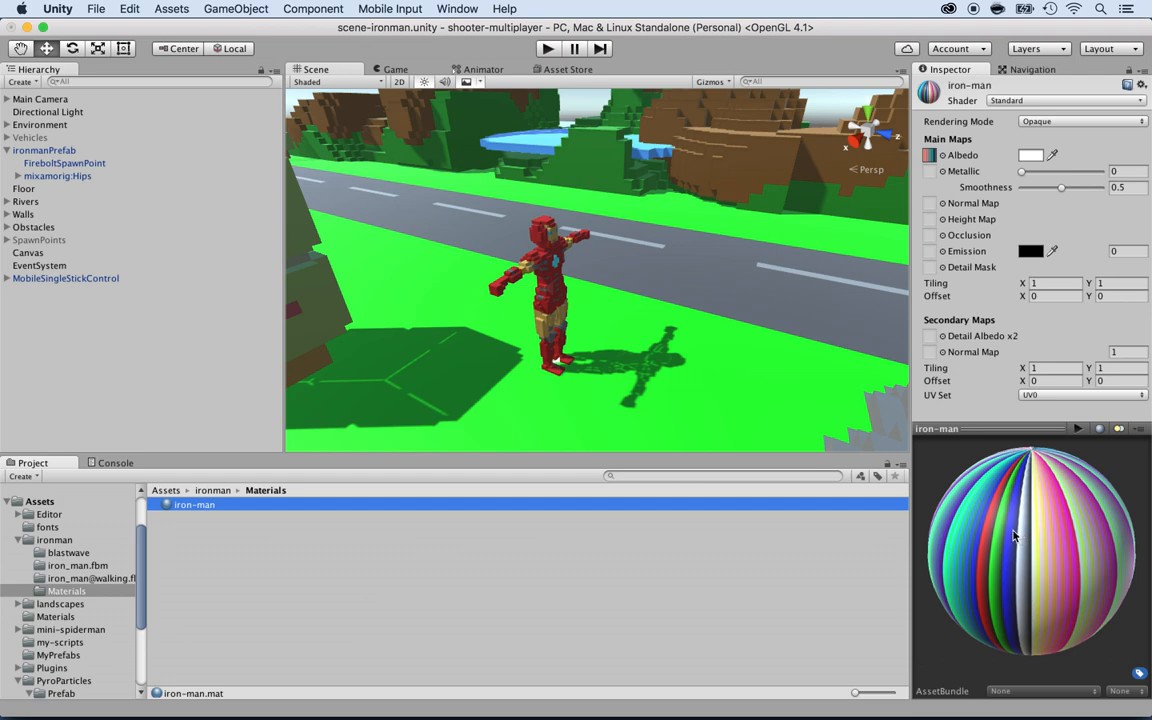
{"action": "mouse_move", "coordinate": [10, 555]}
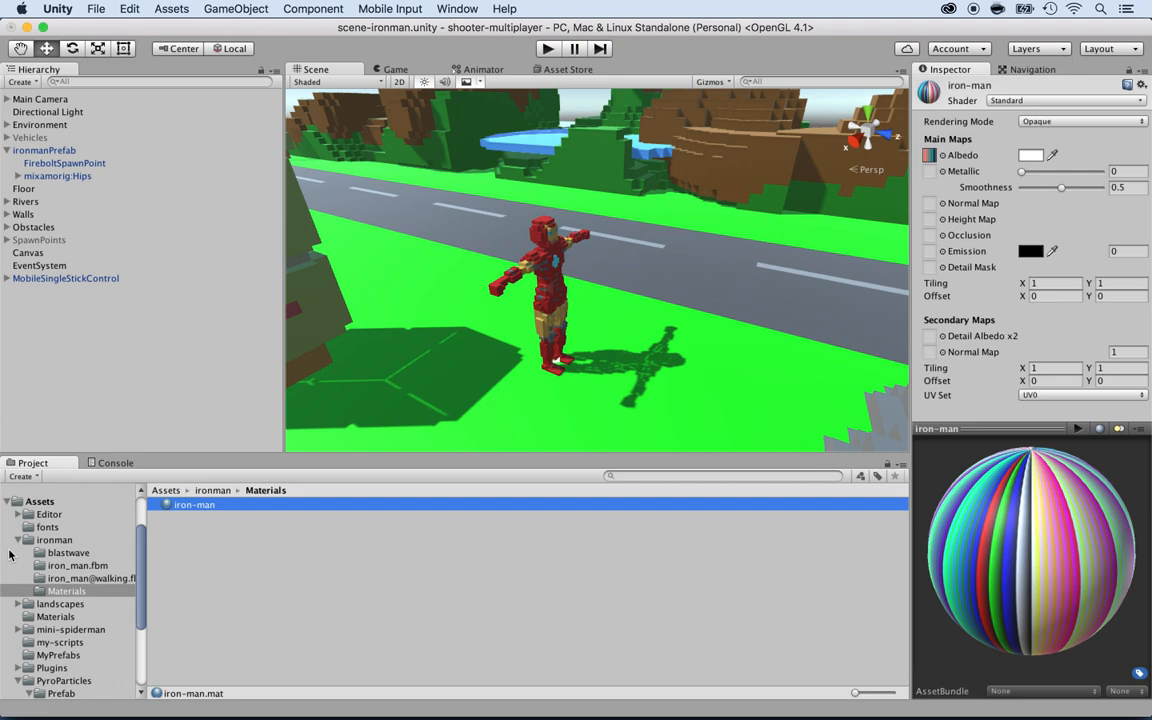
- Preview the iron-man palette textures one by one in the top-level Assets folder
{"action": "left_click", "coordinate": [40, 500]}
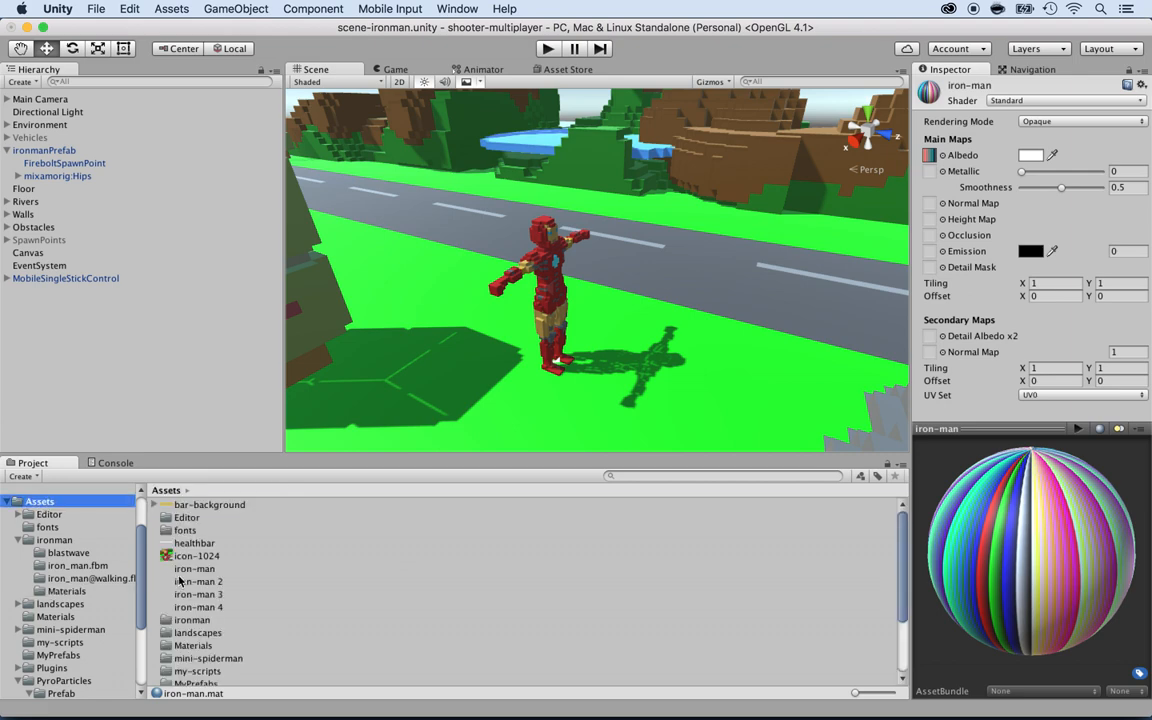
{"action": "left_click", "coordinate": [194, 568]}
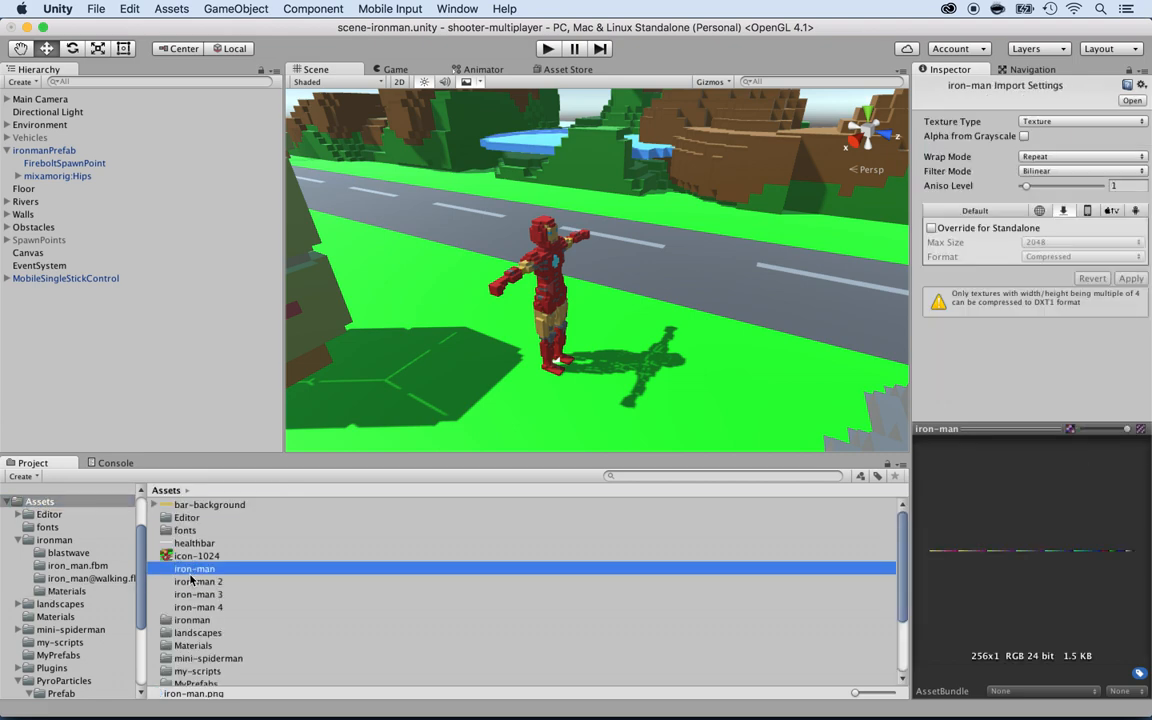
{"action": "left_click", "coordinate": [198, 581]}
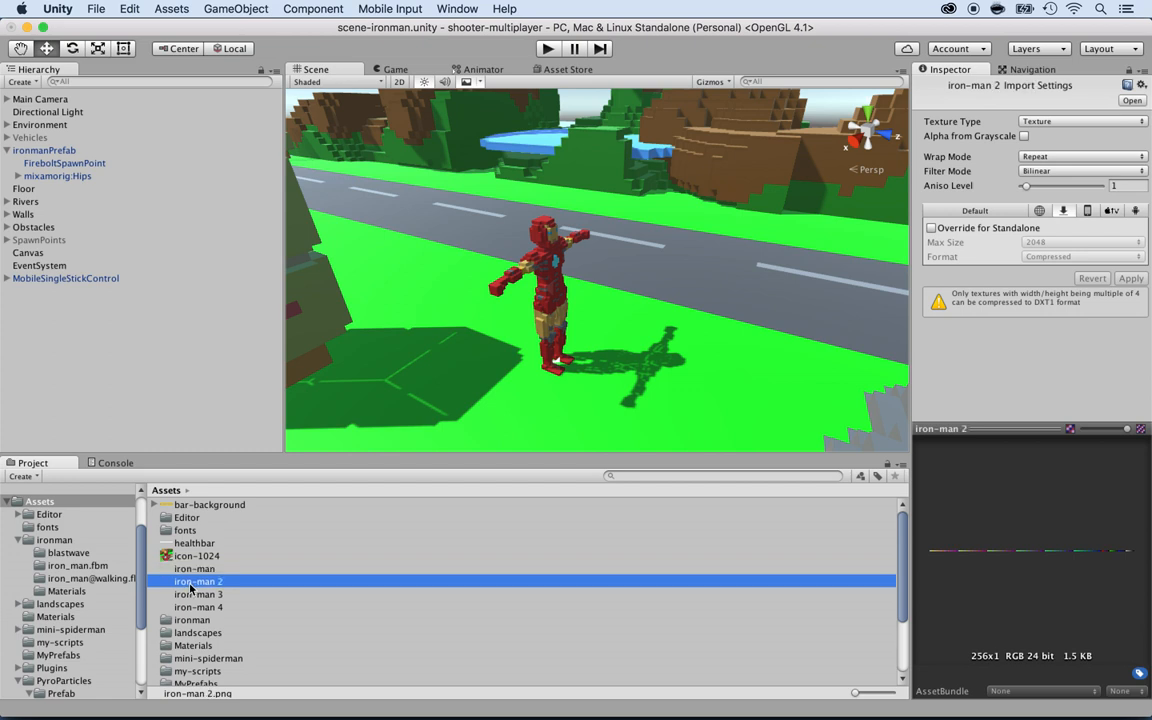
{"action": "left_click", "coordinate": [198, 607]}
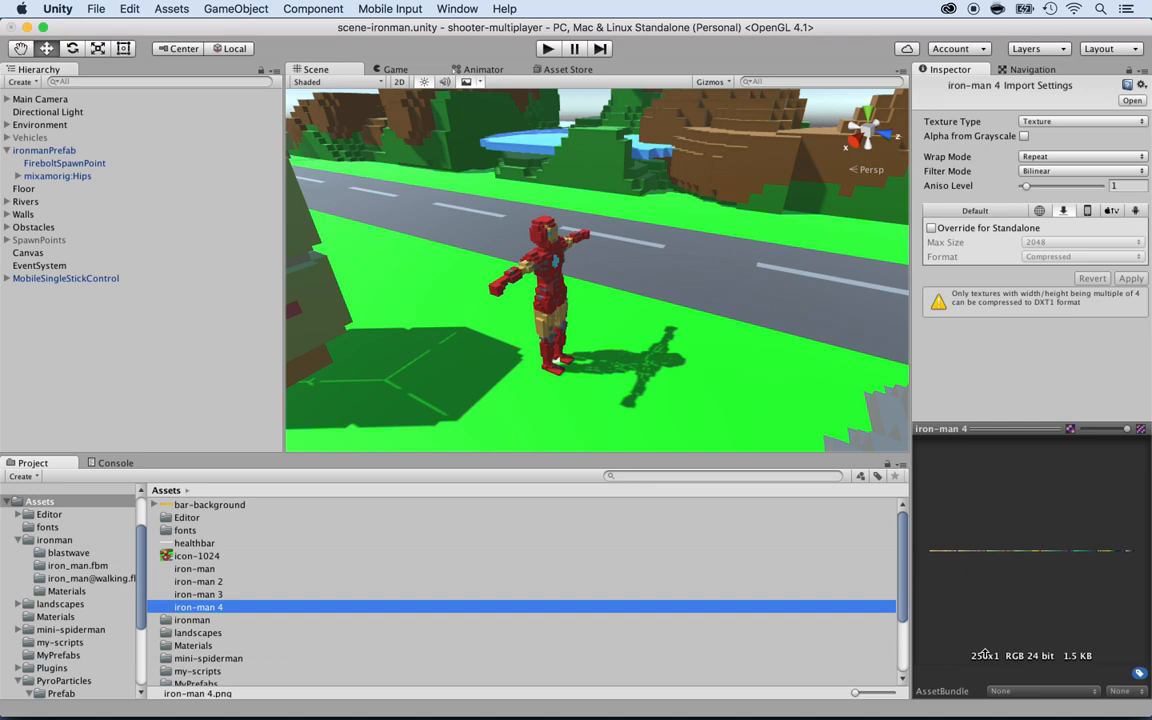
{"action": "mouse_move", "coordinate": [475, 348]}
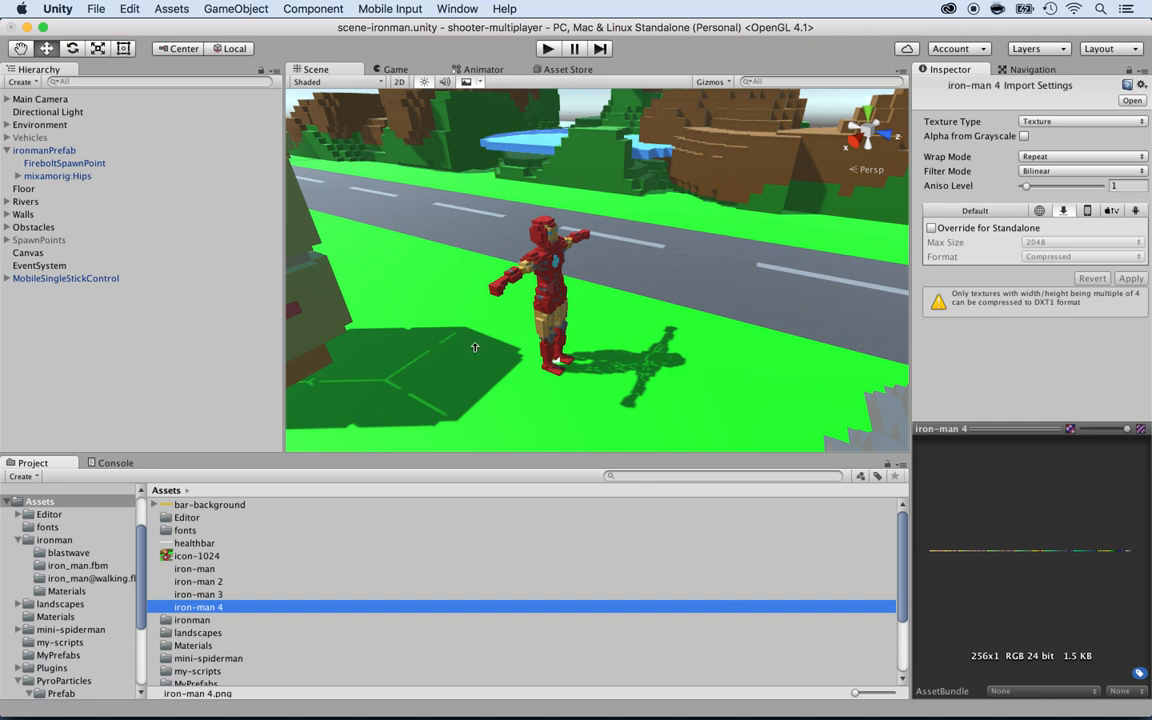
{"action": "mouse_move", "coordinate": [247, 599]}
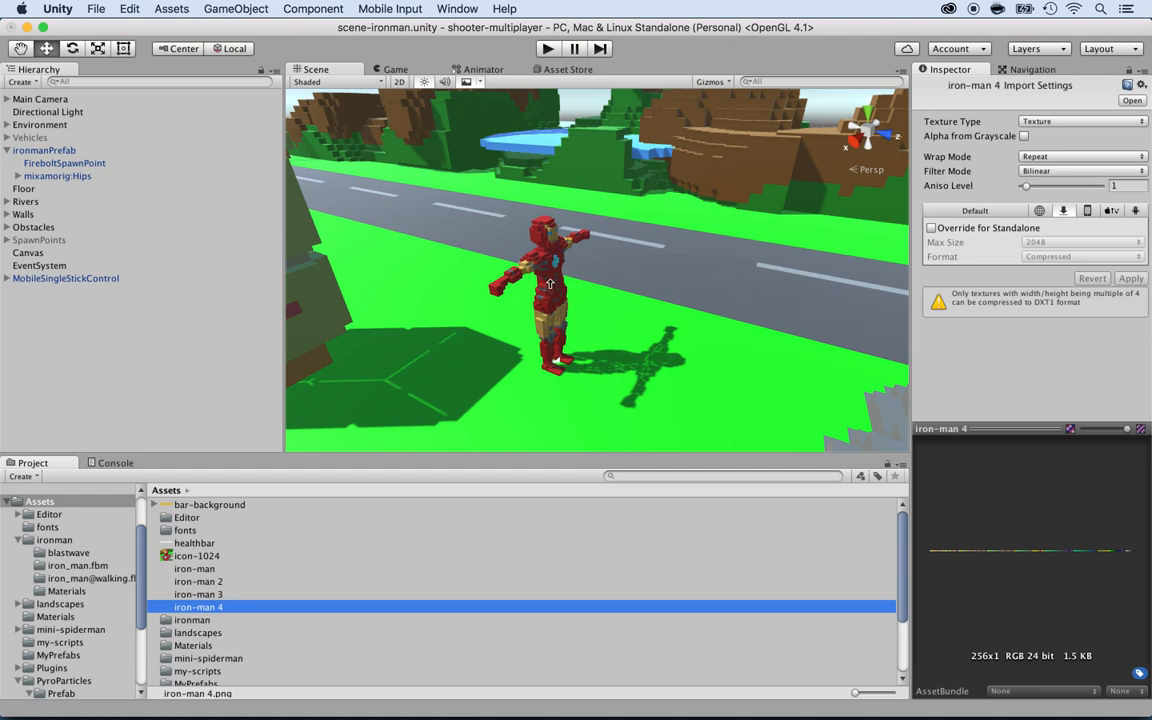
- Reveal the iron-man 4 texture in Finder and select iron-man 4.png
{"action": "right_click", "coordinate": [198, 607]}
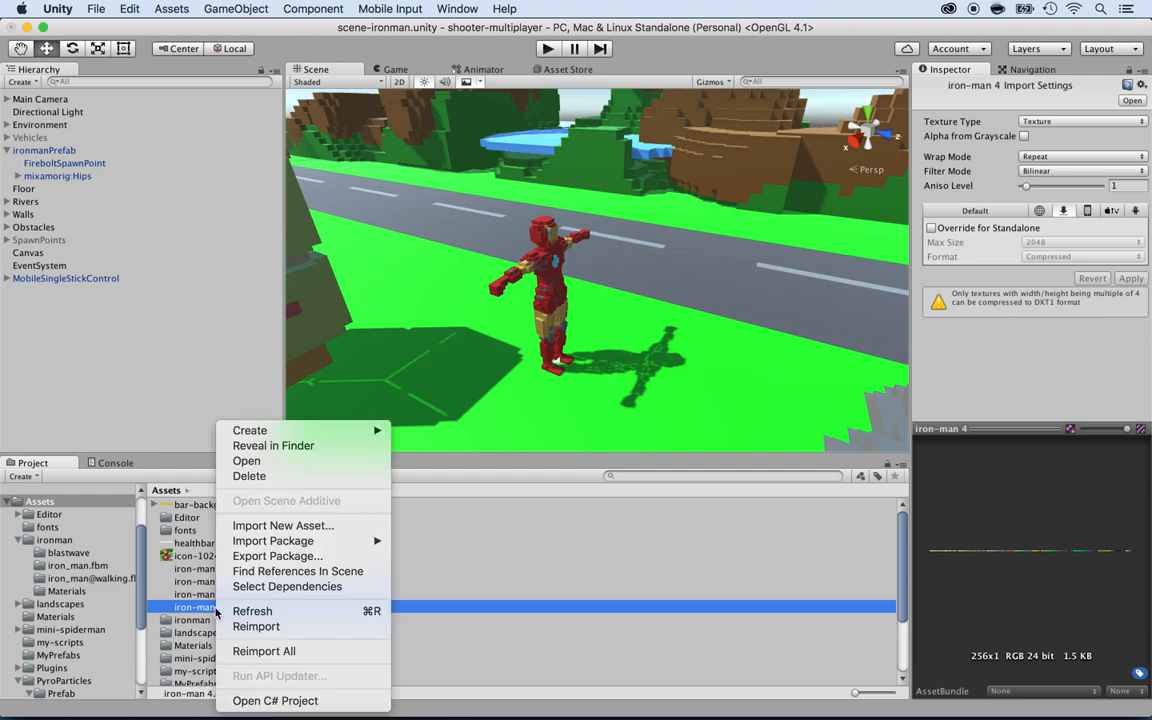
{"action": "left_click", "coordinate": [273, 445]}
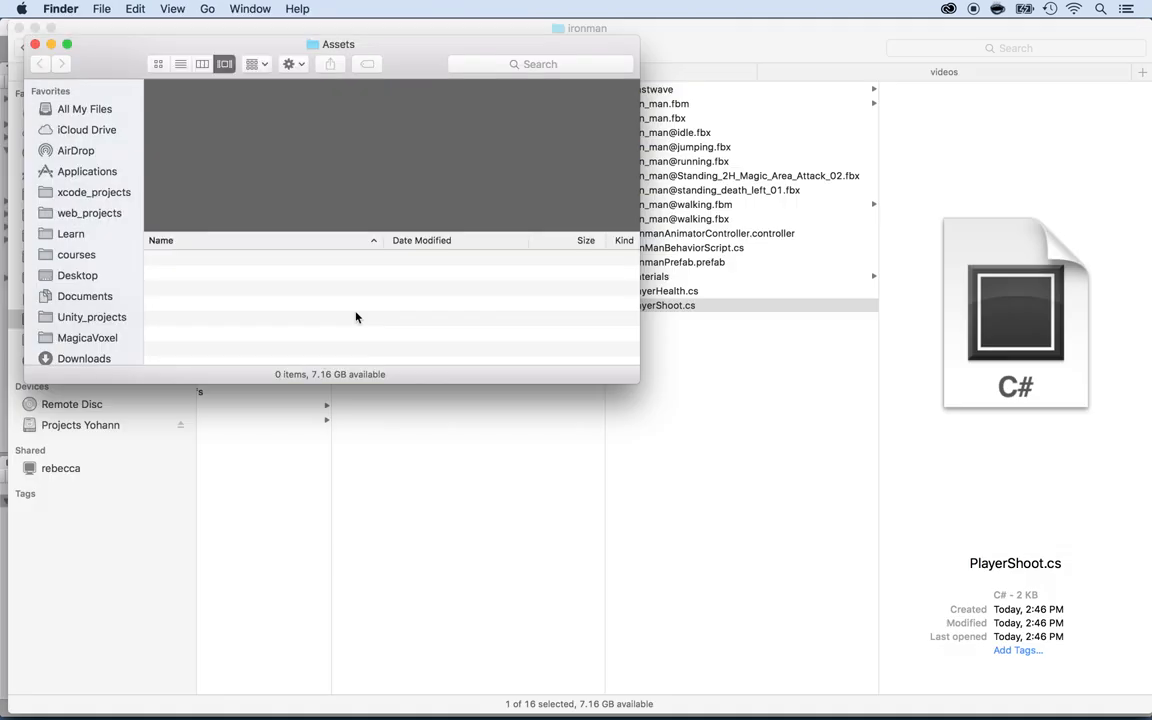
{"action": "left_click", "coordinate": [217, 356]}
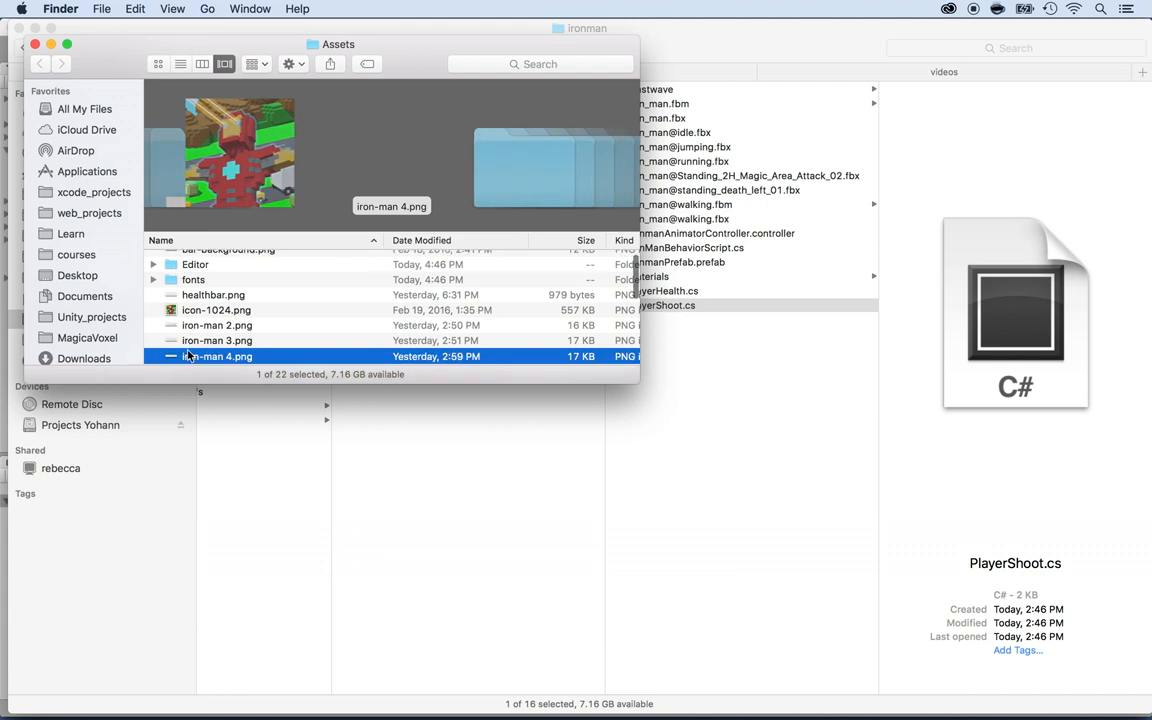
- View iron-man 4.png enlarged in Preview, then quit Preview
{"action": "double_click", "coordinate": [217, 356]}
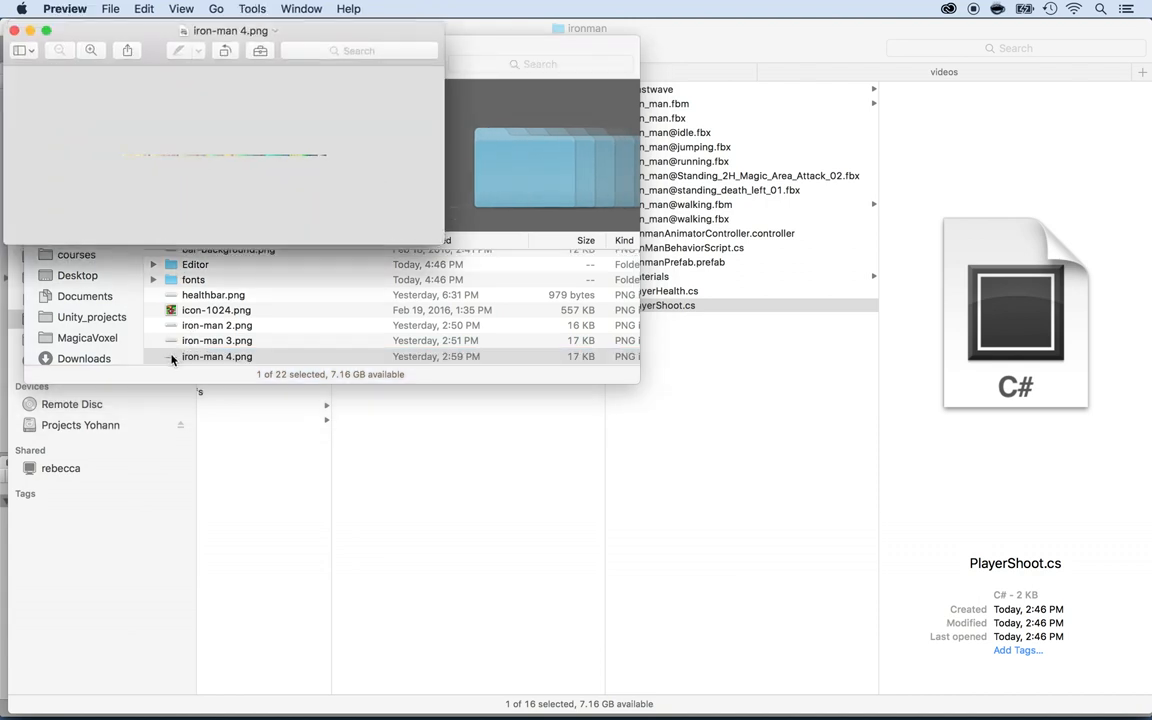
{"action": "mouse_move", "coordinate": [374, 203]}
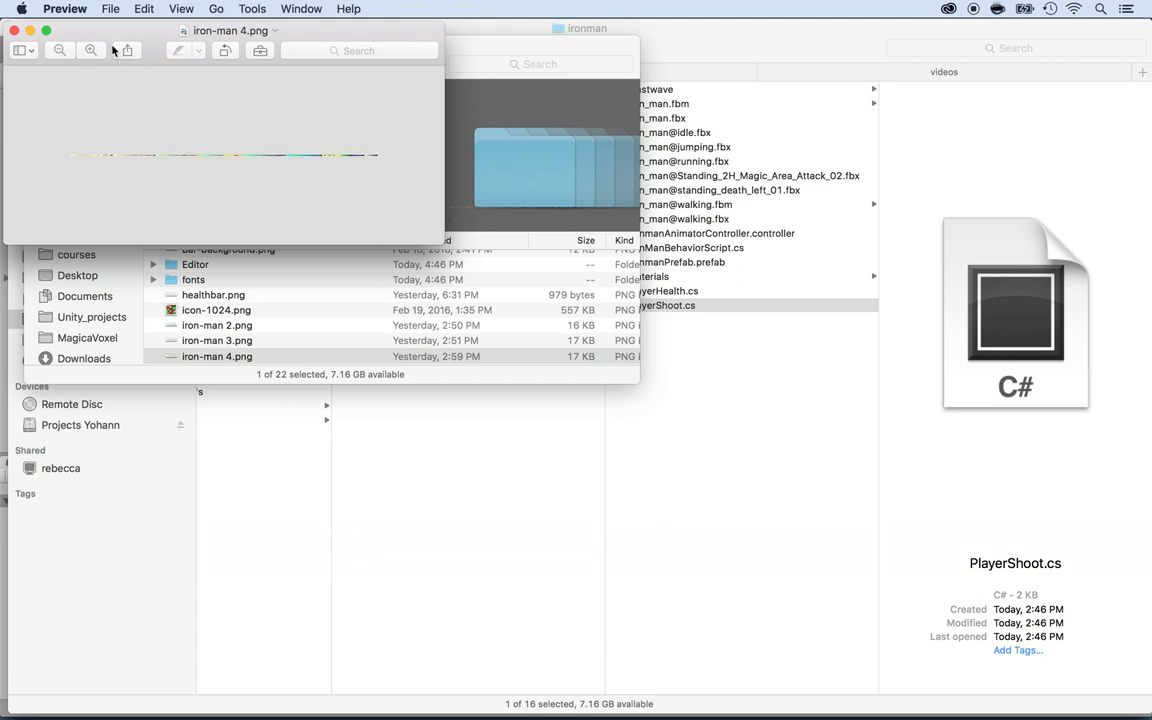
{"action": "left_click", "coordinate": [91, 50]}
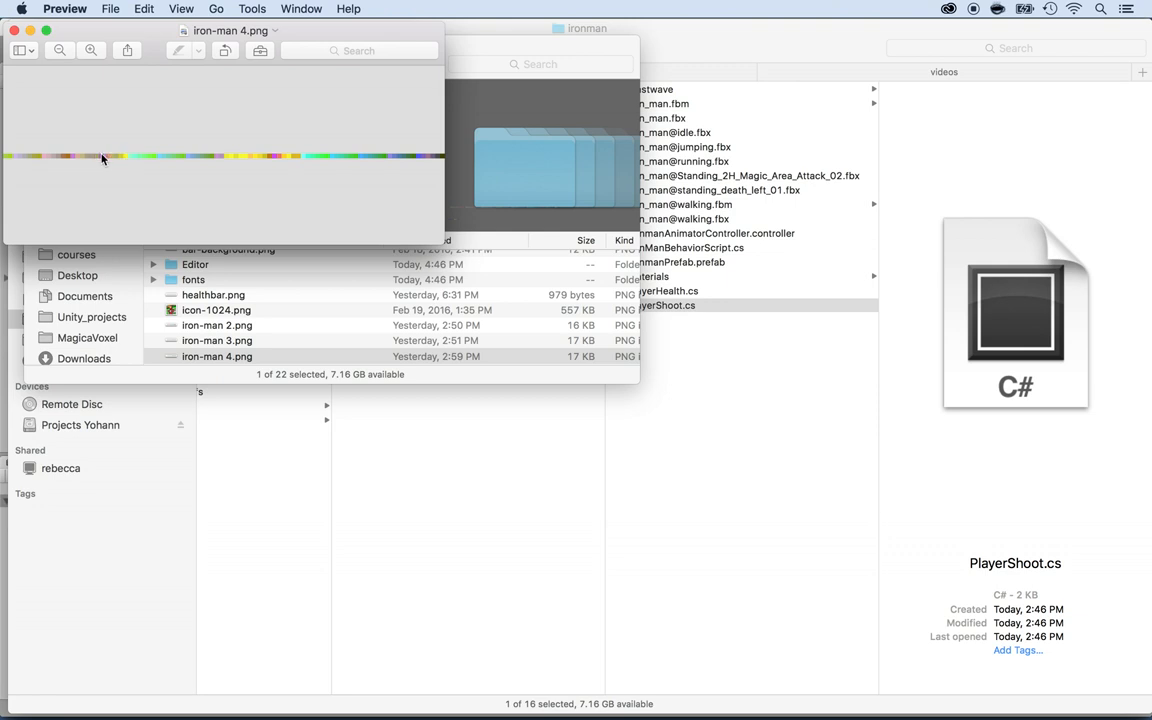
{"action": "mouse_move", "coordinate": [104, 158]}
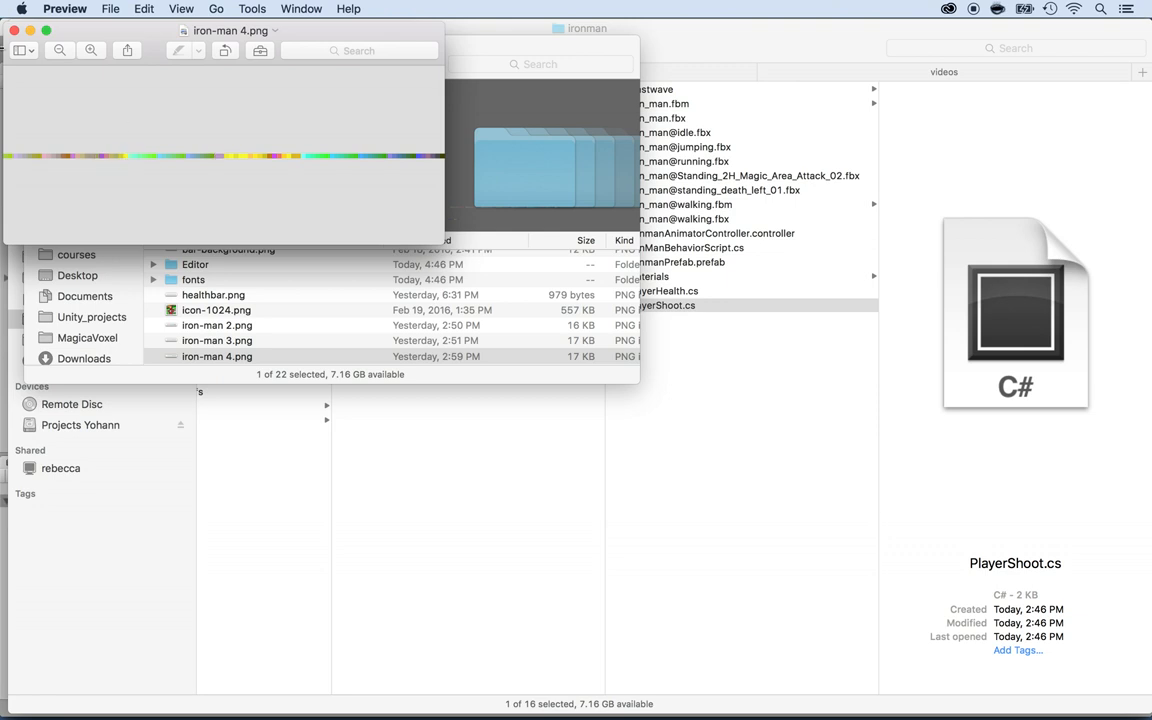
{"action": "left_click", "coordinate": [65, 8]}
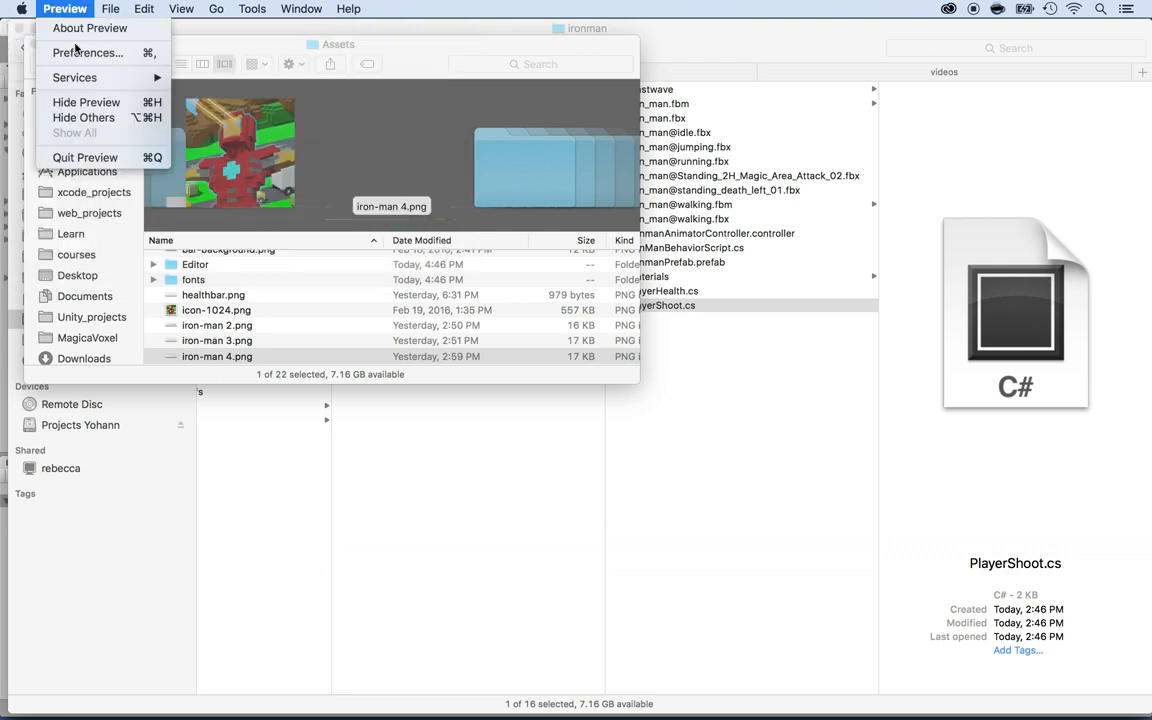
{"action": "mouse_move", "coordinate": [85, 157]}
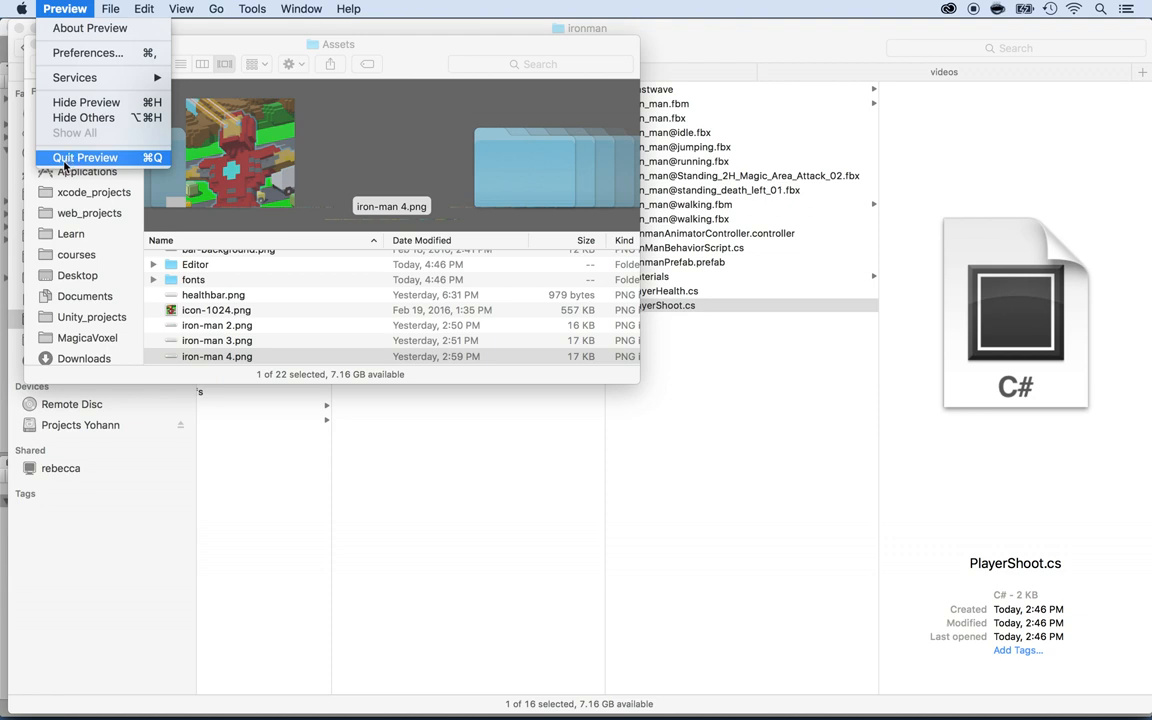
{"action": "left_click", "coordinate": [85, 157]}
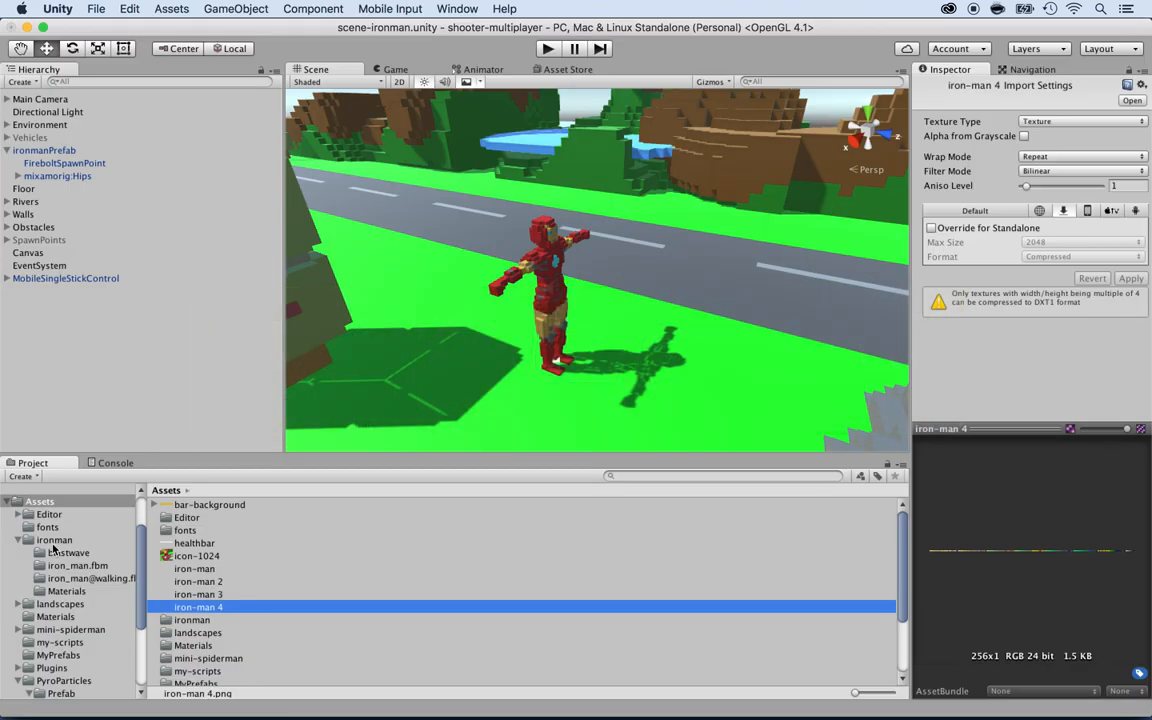
- Duplicate the iron-man material in ironman/Materials and rename the copy iron-man 2
{"action": "left_click", "coordinate": [67, 590]}
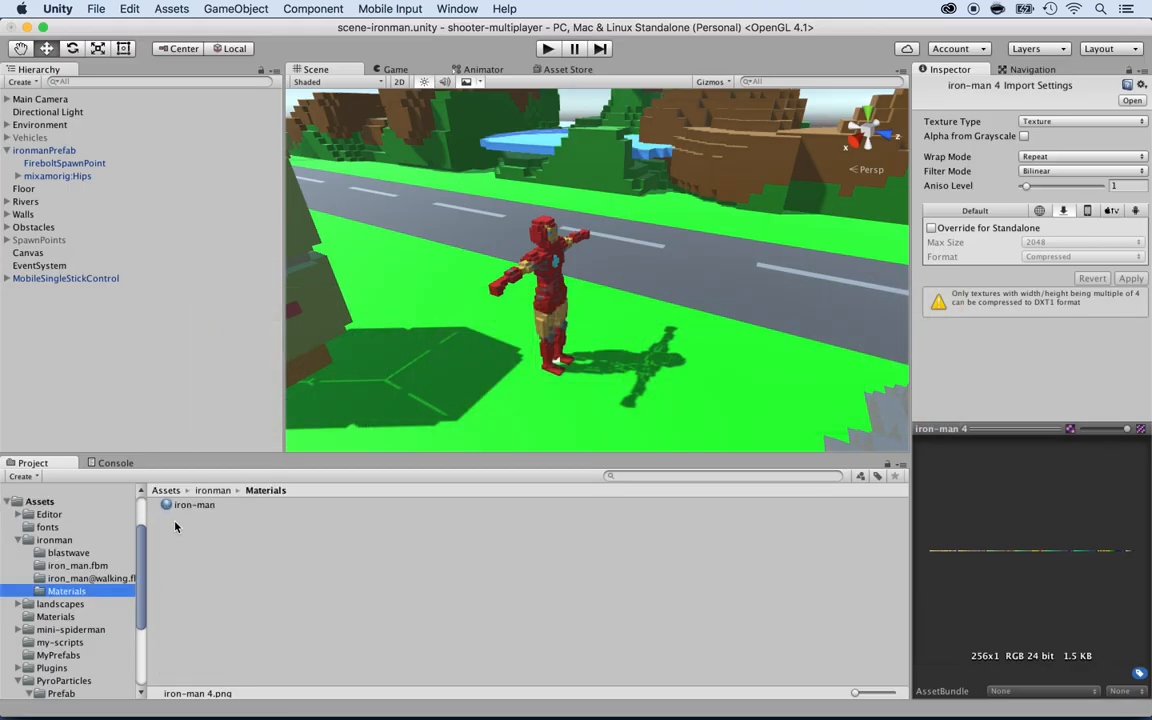
{"action": "left_click", "coordinate": [194, 504]}
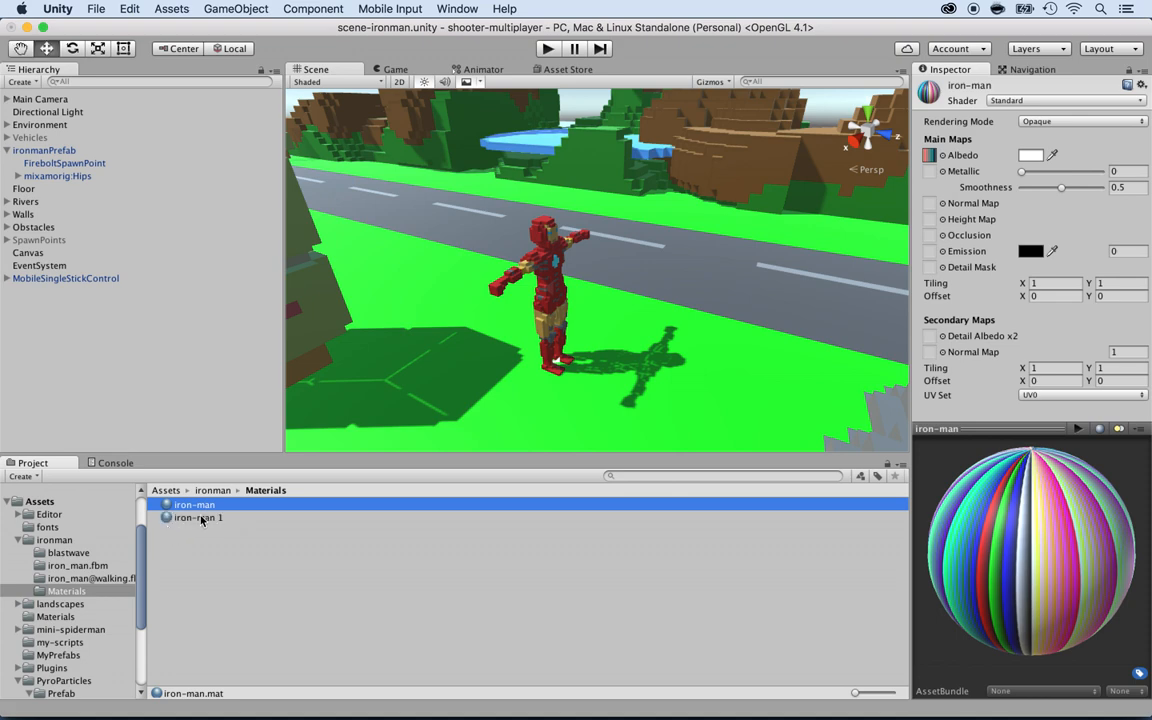
{"action": "double_click", "coordinate": [197, 517]}
{"action": "type", "text": "2"}
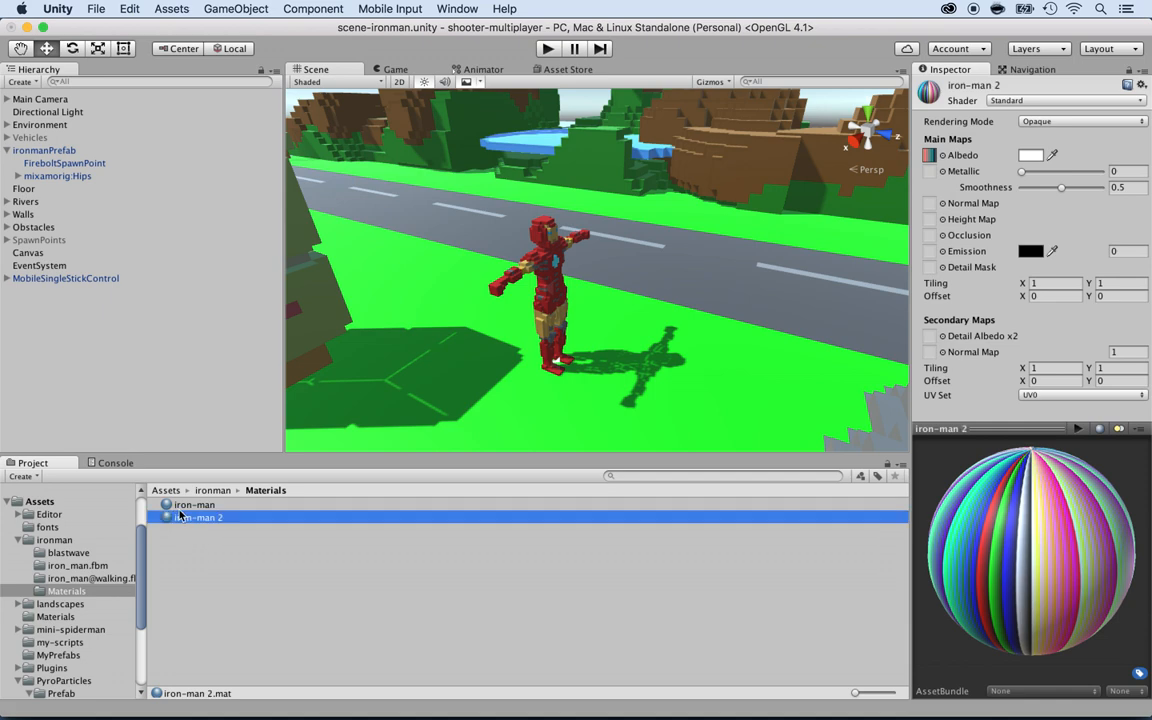
- Reveal the material in Finder and duplicate iron-man.mat twice, creating iron-man 3 and iron-man 4
{"action": "right_click", "coordinate": [197, 516]}
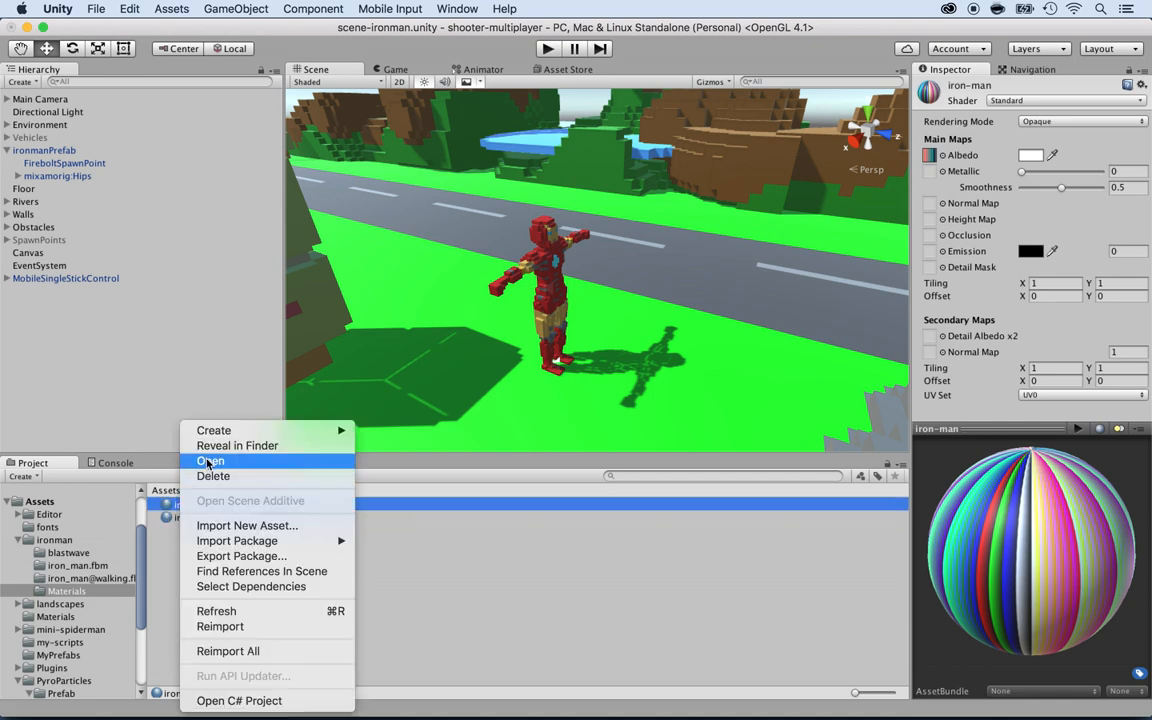
{"action": "left_click", "coordinate": [237, 445]}
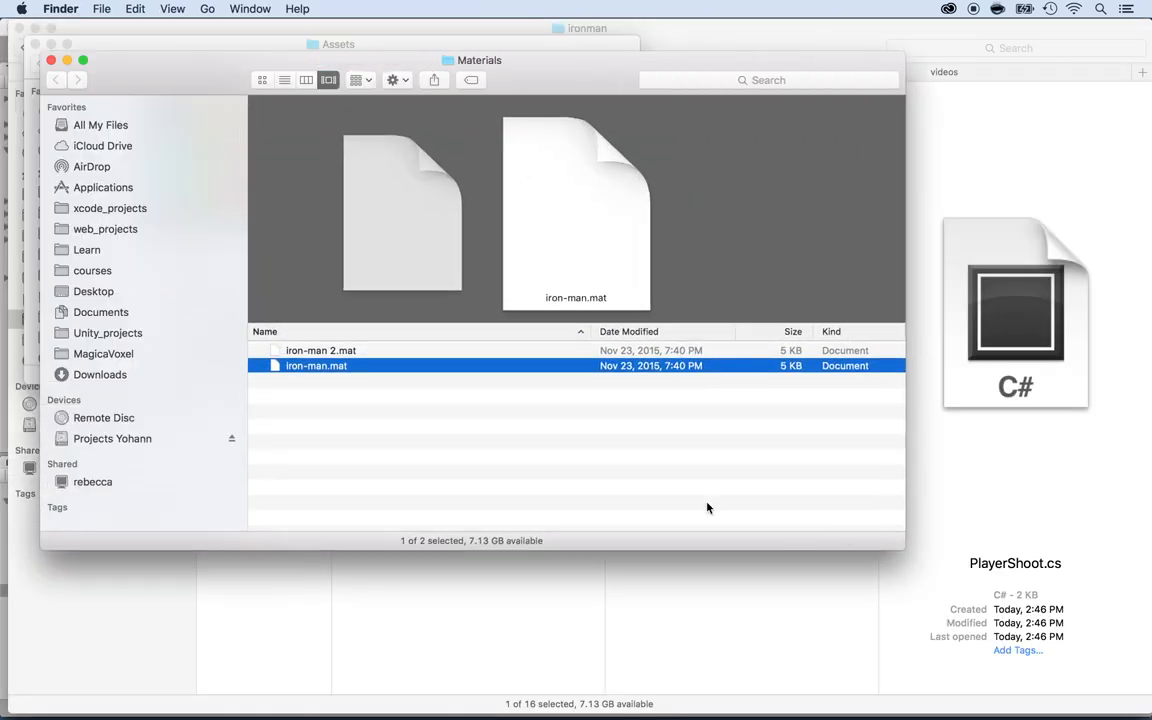
{"action": "right_click", "coordinate": [316, 365]}
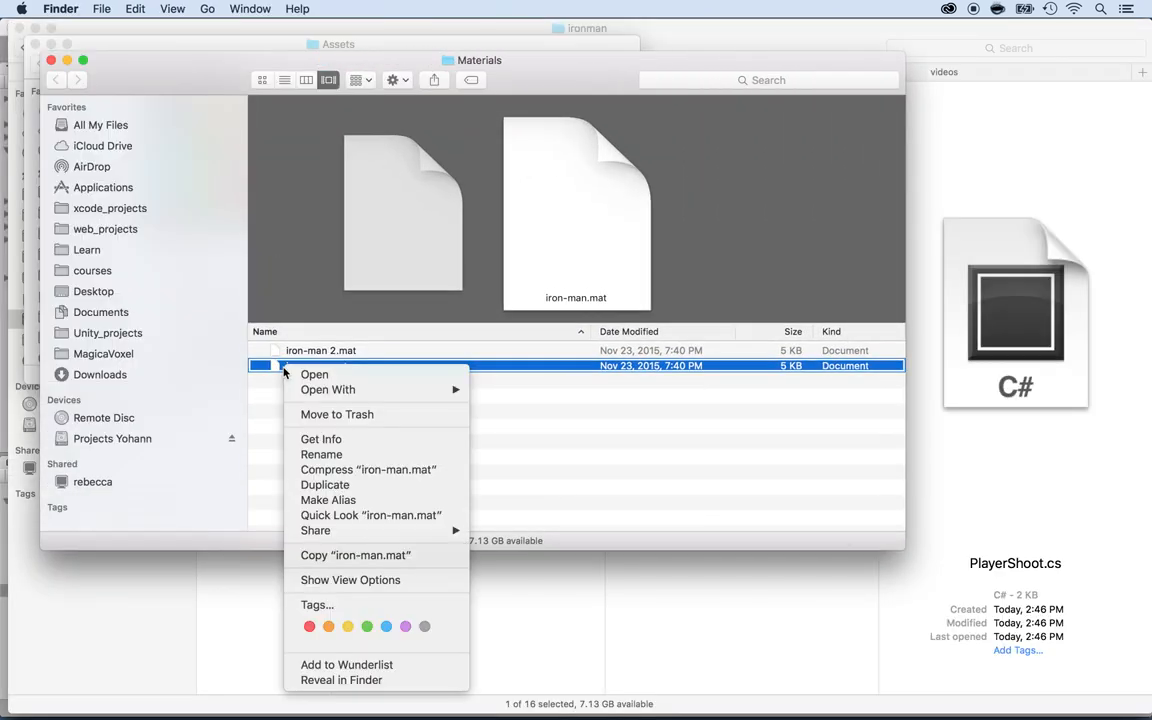
{"action": "left_click", "coordinate": [325, 485]}
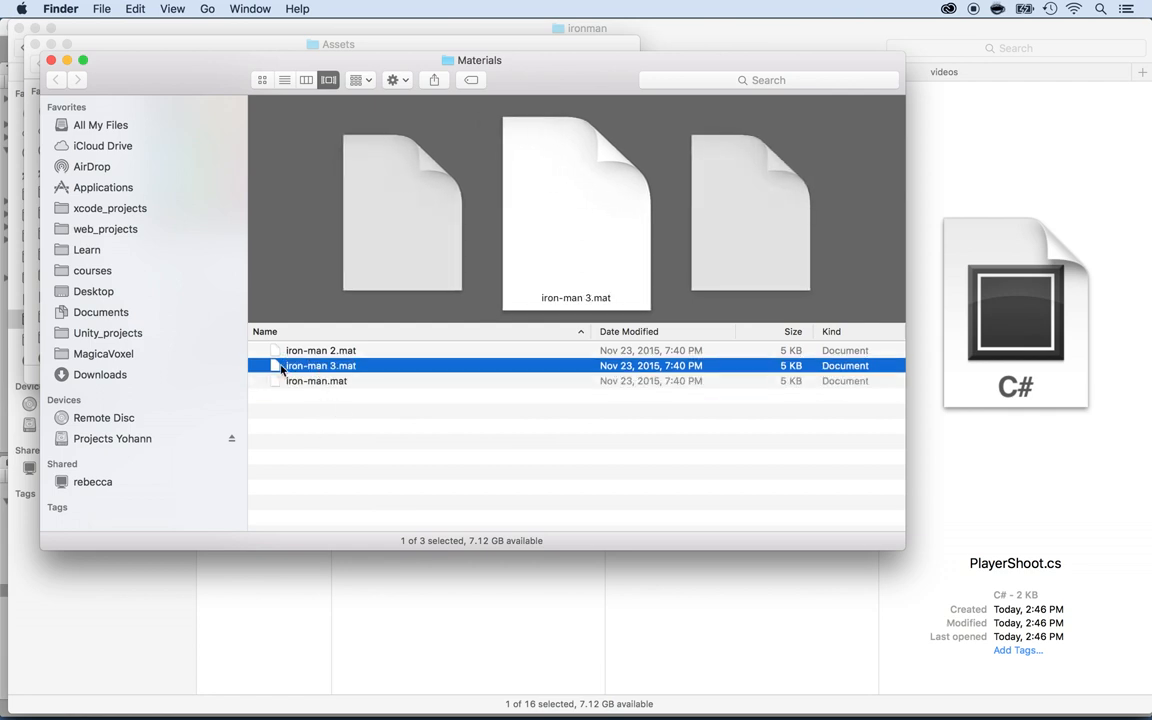
{"action": "right_click", "coordinate": [318, 365]}
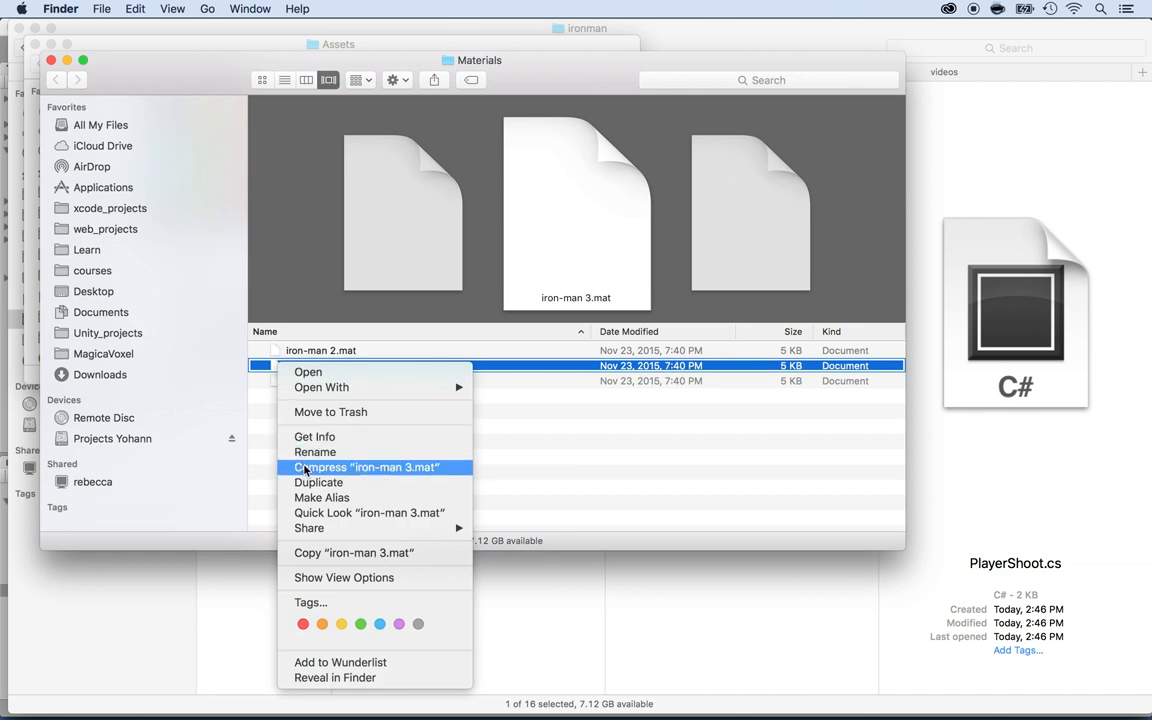
{"action": "left_click", "coordinate": [318, 482]}
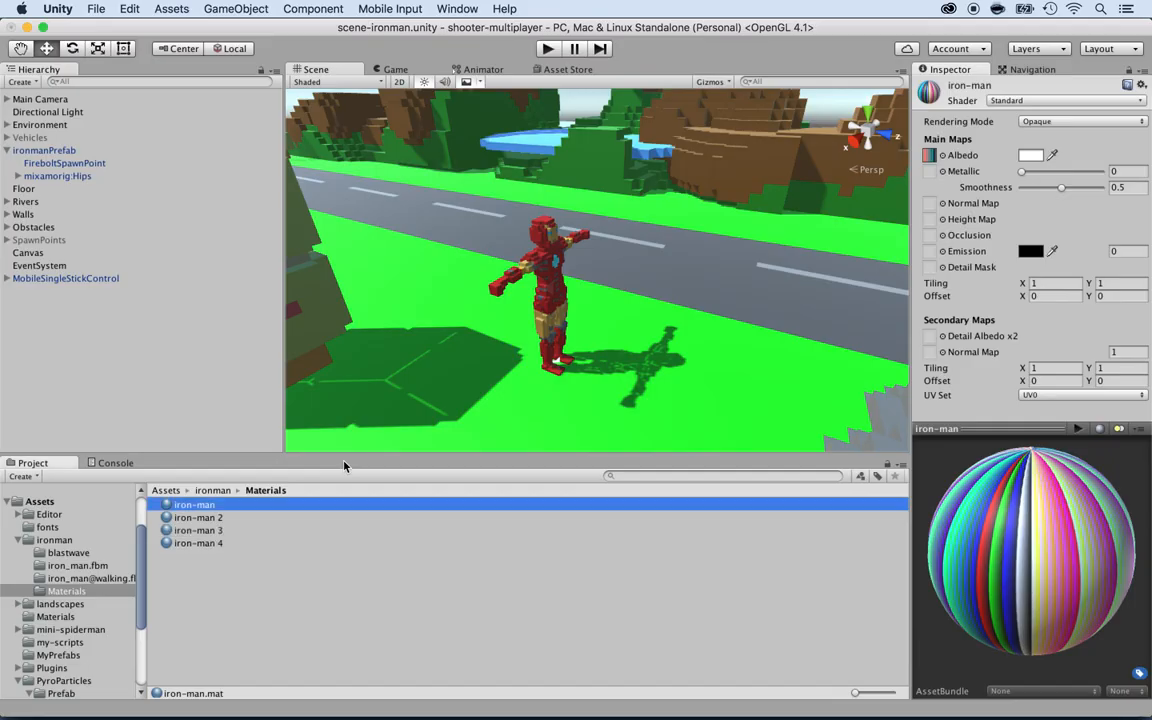
- Check that the iron-man 2 and iron-man 4 materials imported in the Project window
{"action": "left_click", "coordinate": [198, 517]}
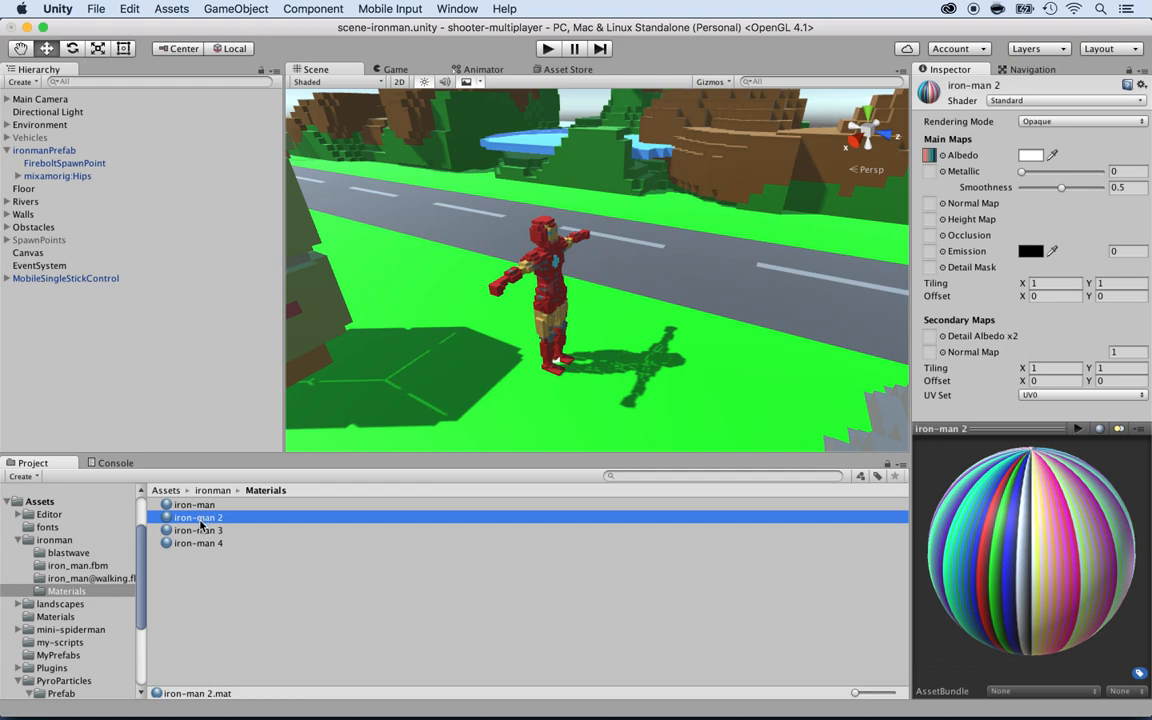
{"action": "left_click", "coordinate": [198, 543]}
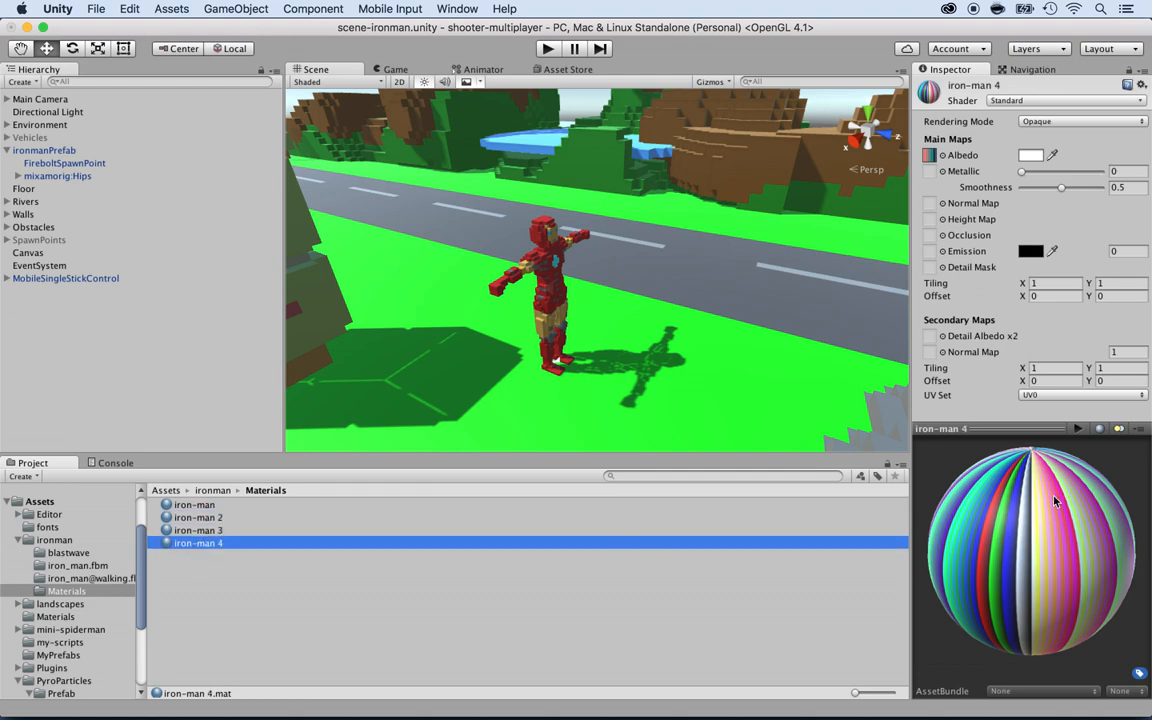
{"action": "mouse_move", "coordinate": [488, 451]}
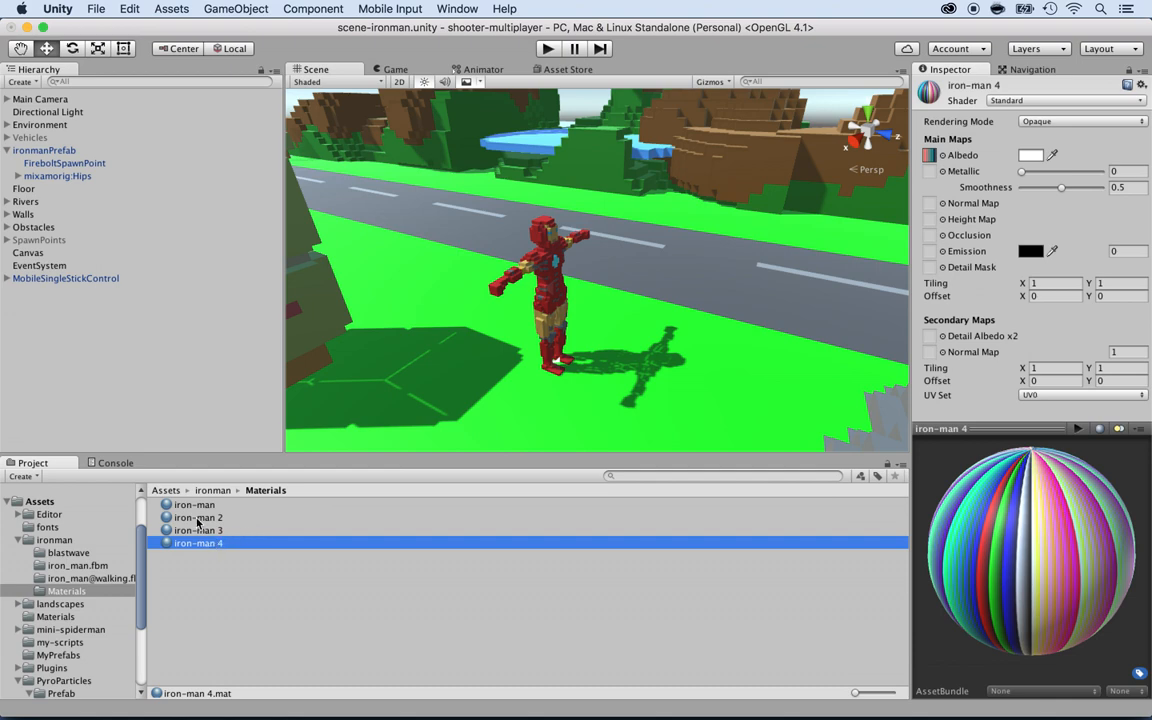
{"action": "left_click", "coordinate": [197, 517]}
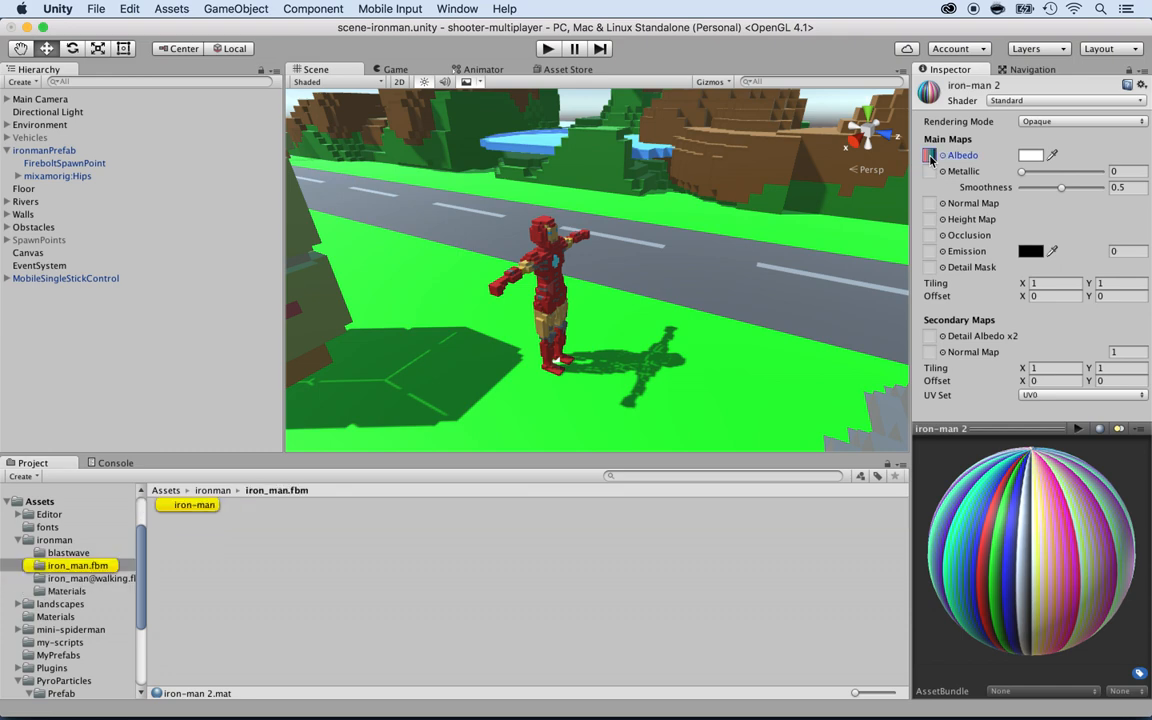
- Set iron-man 3's Albedo to the iron-man 3 palette texture, then select iron-man 4
{"action": "left_click", "coordinate": [930, 155]}
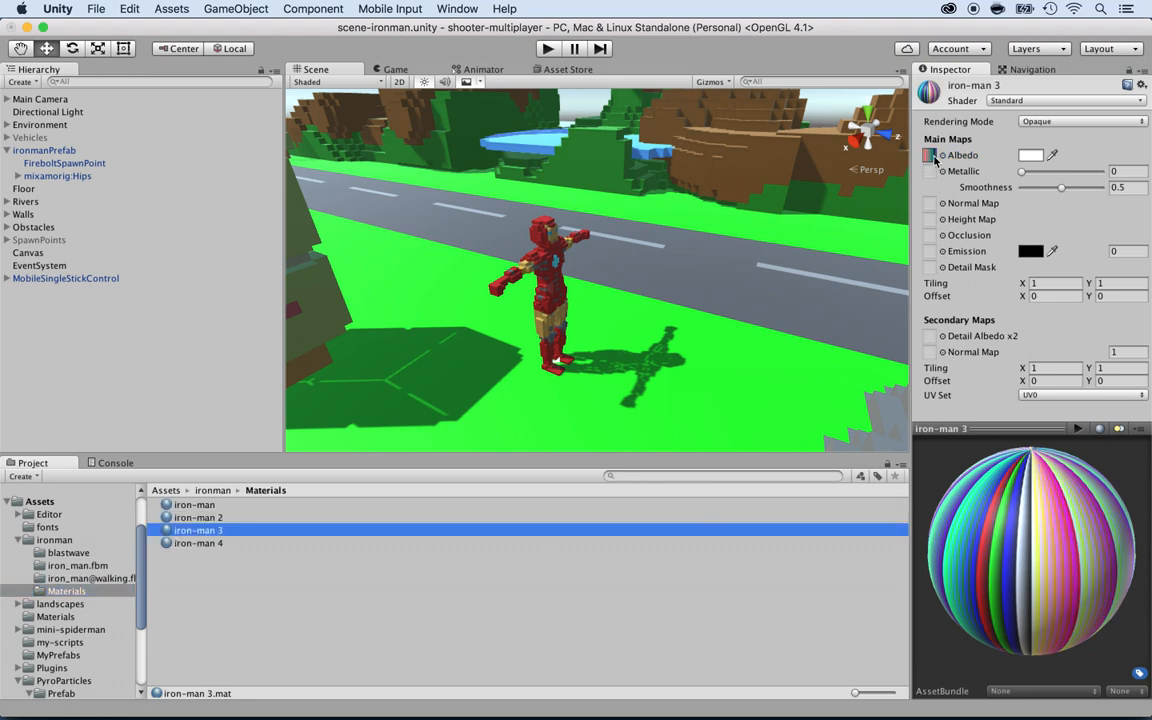
{"action": "left_click", "coordinate": [930, 155]}
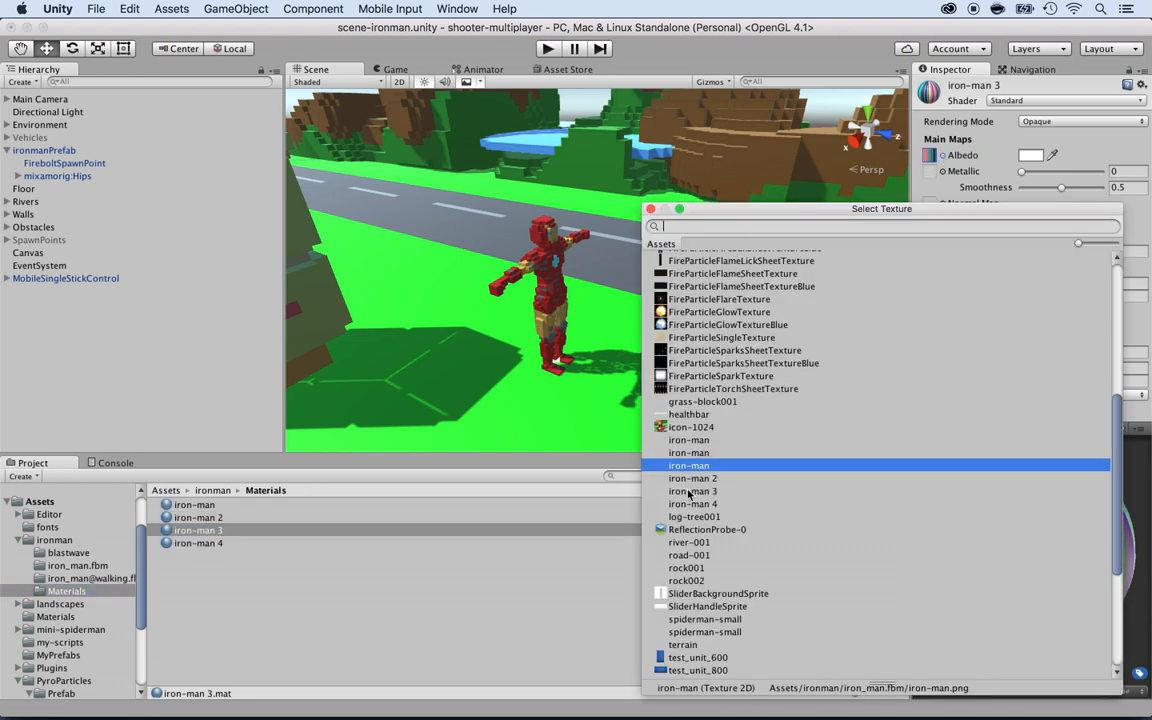
{"action": "left_click", "coordinate": [692, 491]}
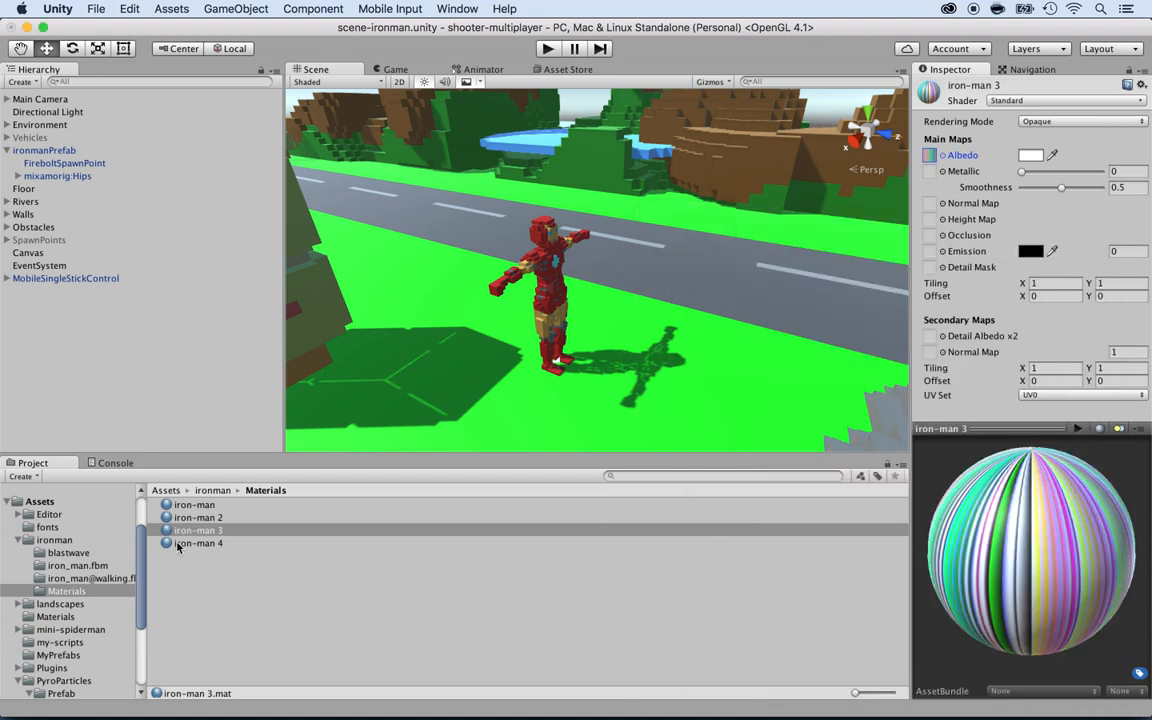
{"action": "left_click", "coordinate": [198, 543]}
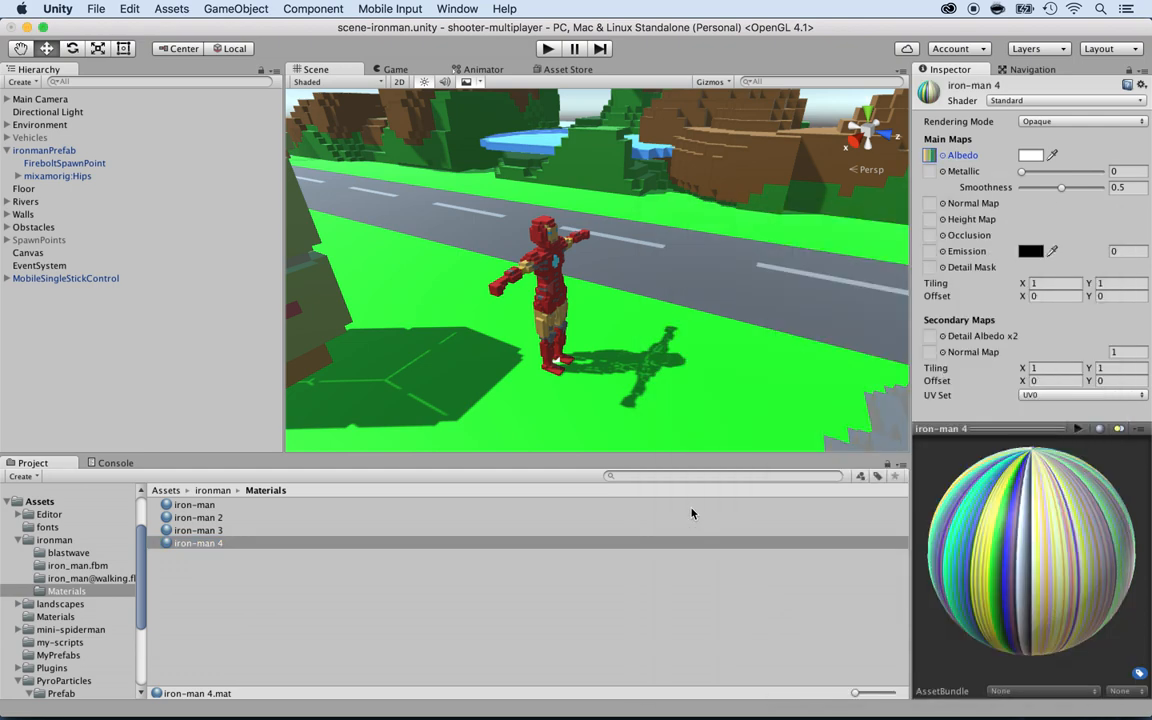
{"action": "left_click", "coordinate": [195, 504]}
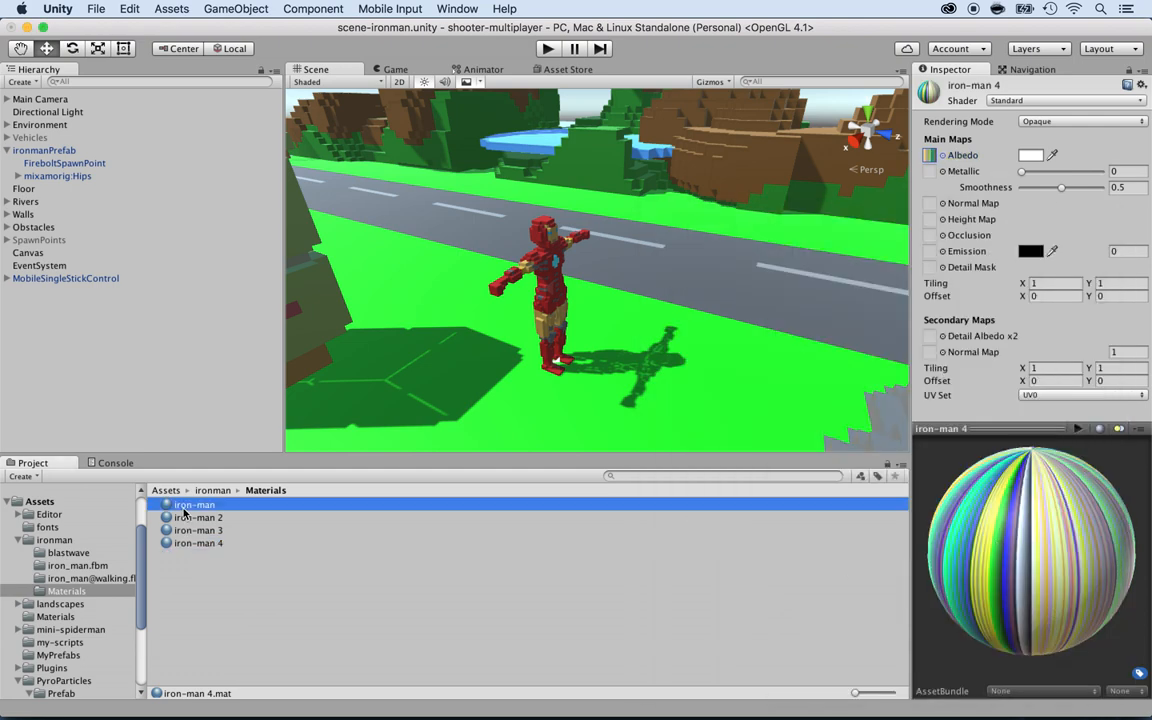
{"action": "left_click", "coordinate": [198, 517]}
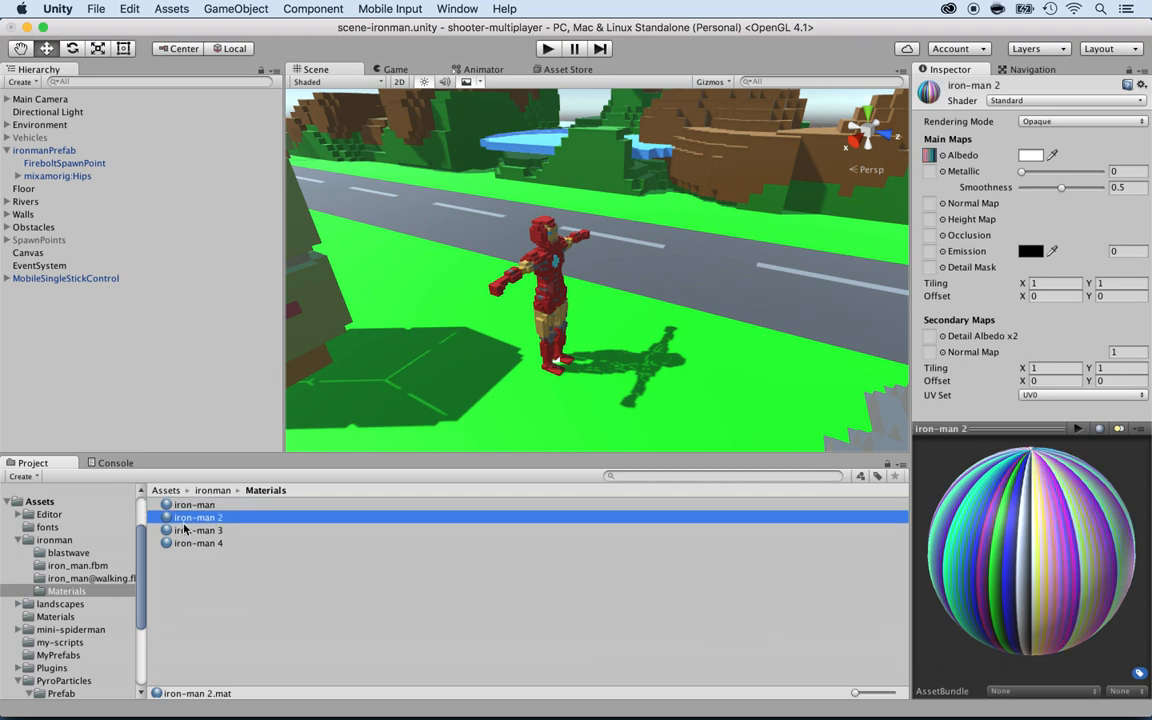
{"action": "left_click", "coordinate": [198, 530]}
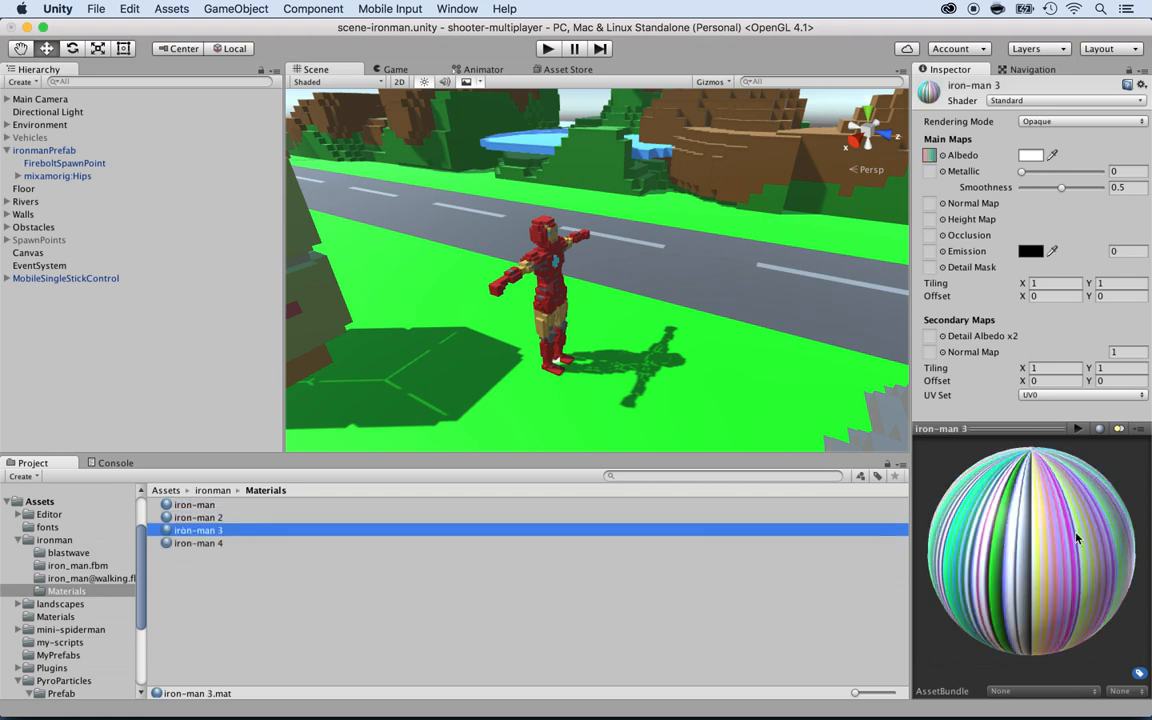
{"action": "mouse_move", "coordinate": [730, 462]}
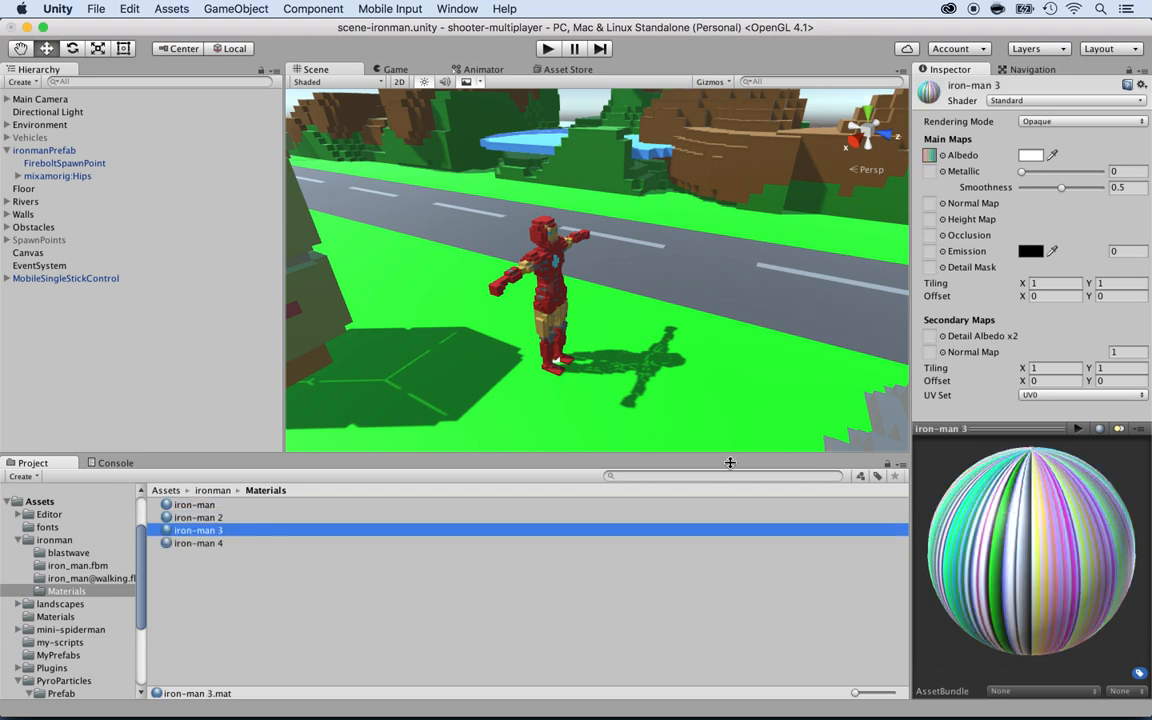
{"action": "left_click", "coordinate": [197, 517]}
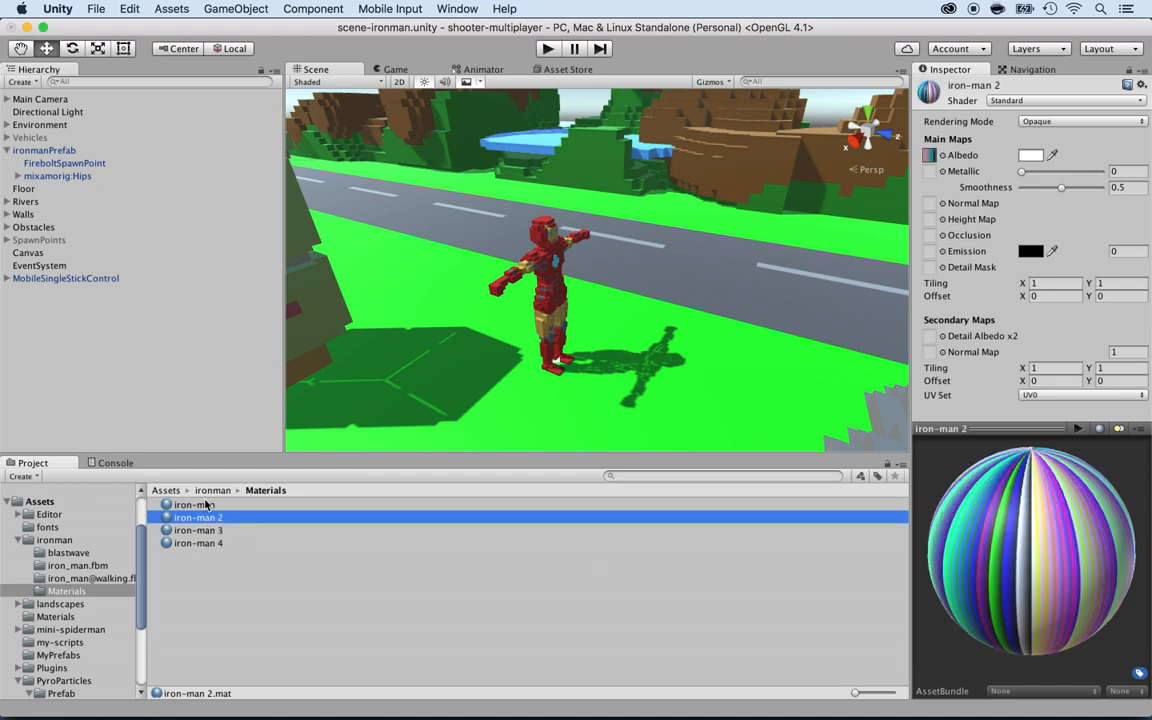
{"action": "left_click", "coordinate": [197, 530]}
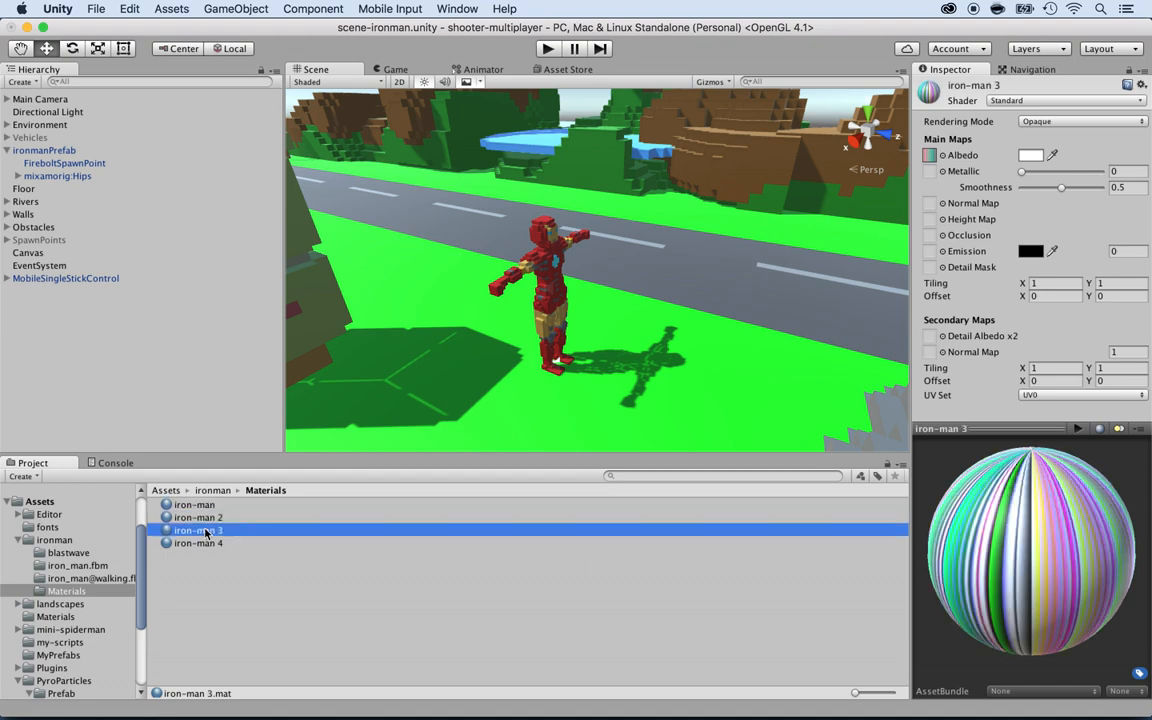
{"action": "left_click", "coordinate": [198, 542]}
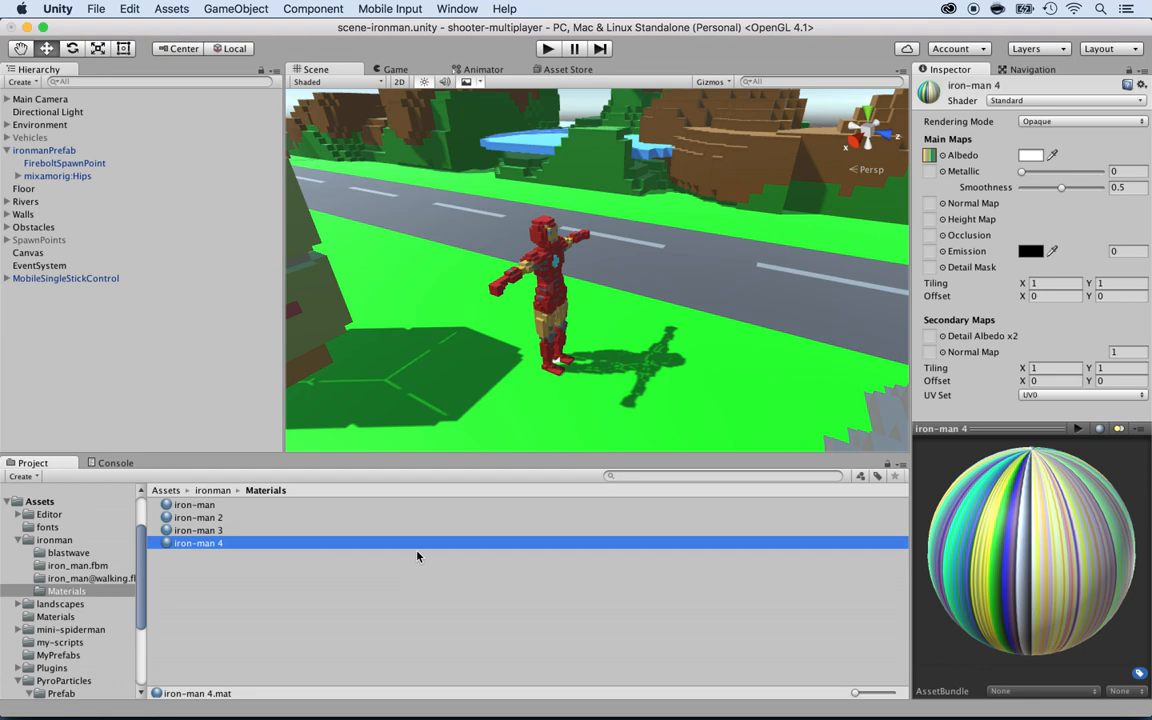